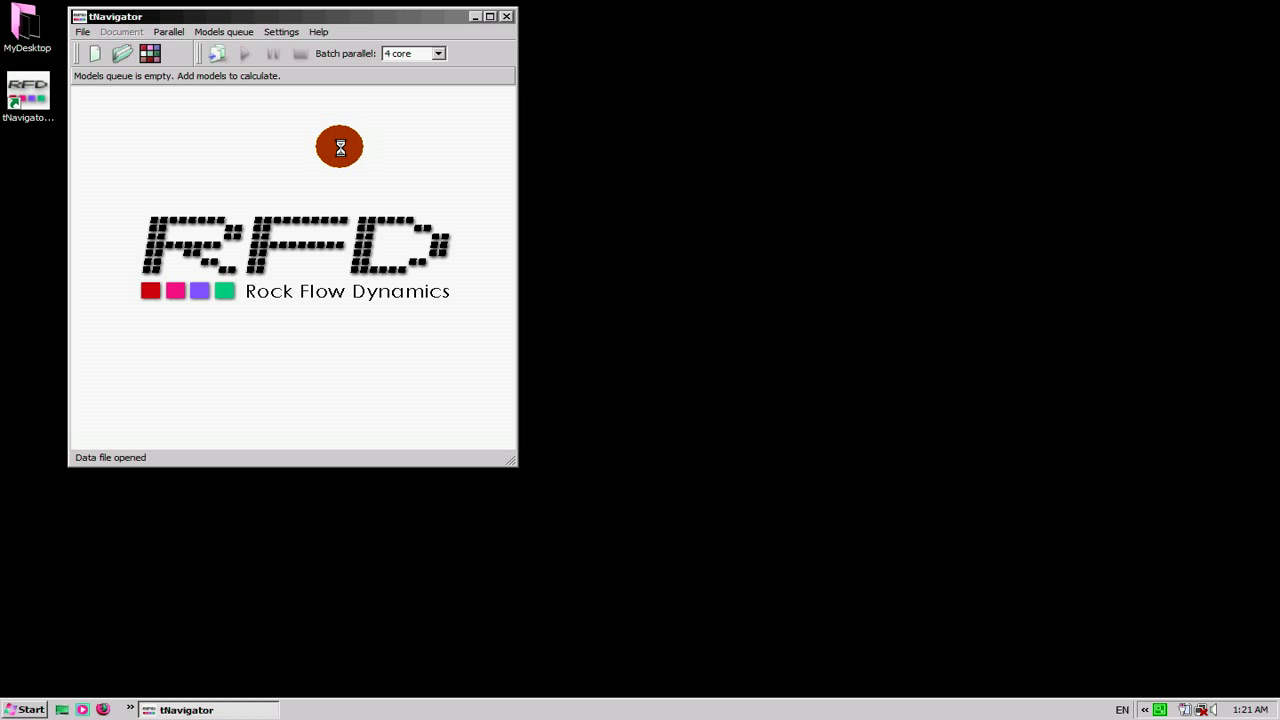
# Bring up the file-open dialog showing the FaultsForSpeMarch2009 folder
pyautogui.click(168, 31)
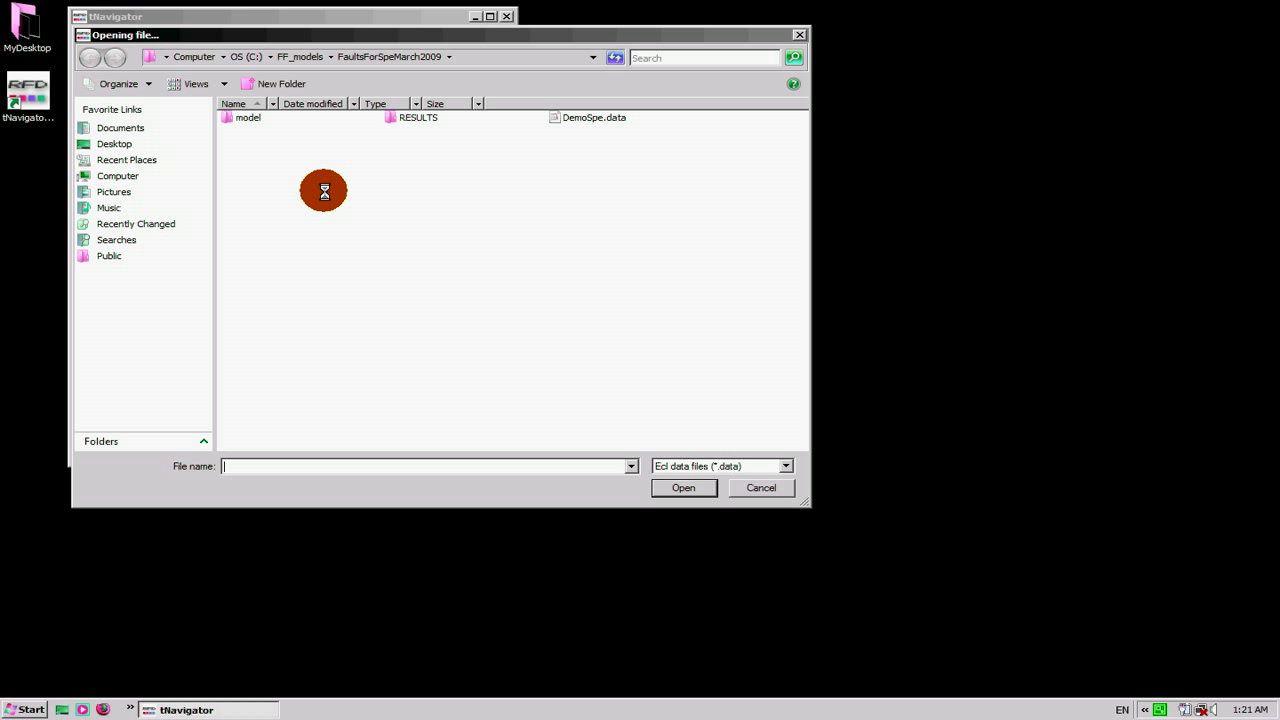
# Load the DemoSpe.data model from the Opening file dialog
pyautogui.click(594, 117)
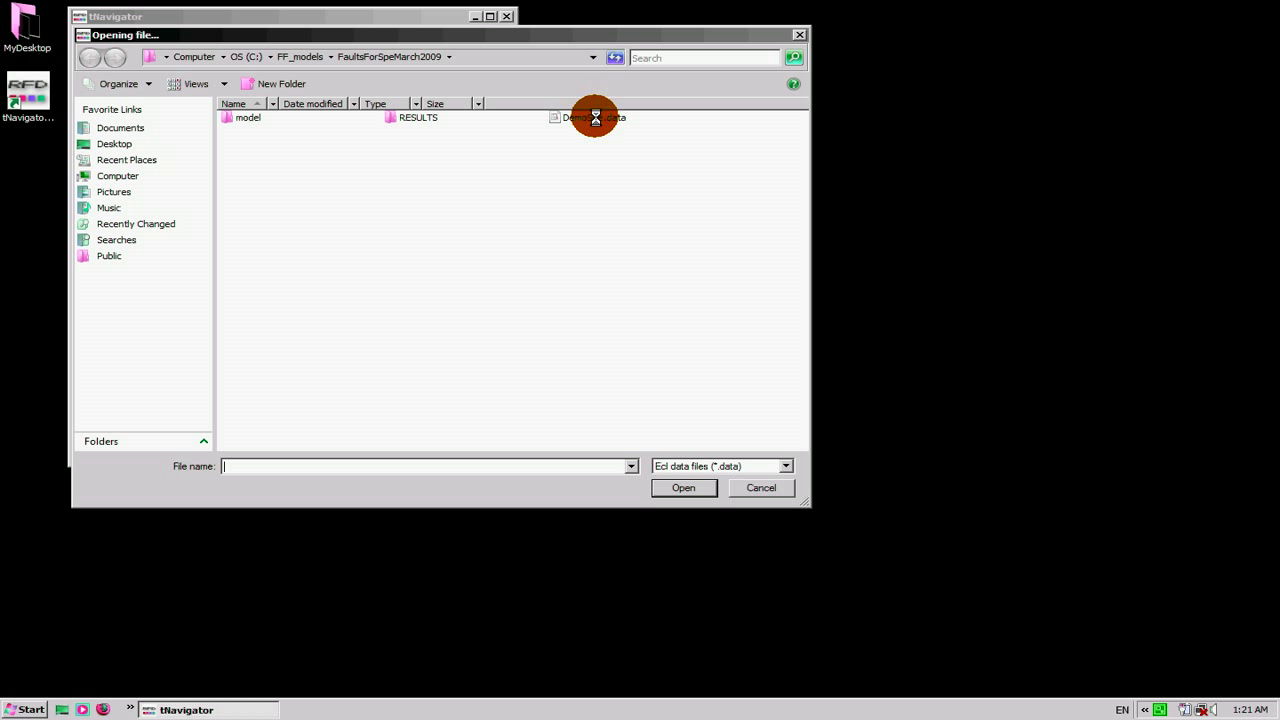
pyautogui.doubleClick(594, 117)
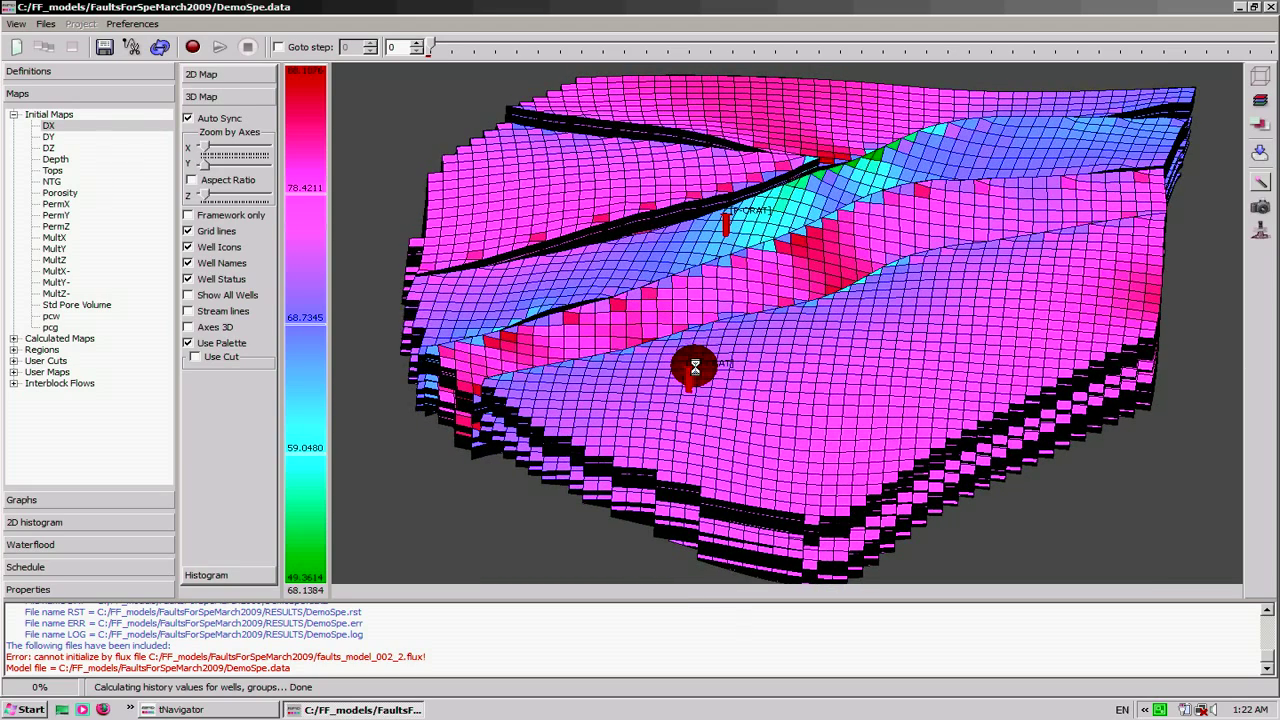
# Enable Show All Wells in the 3D Map panel
pyautogui.click(188, 294)
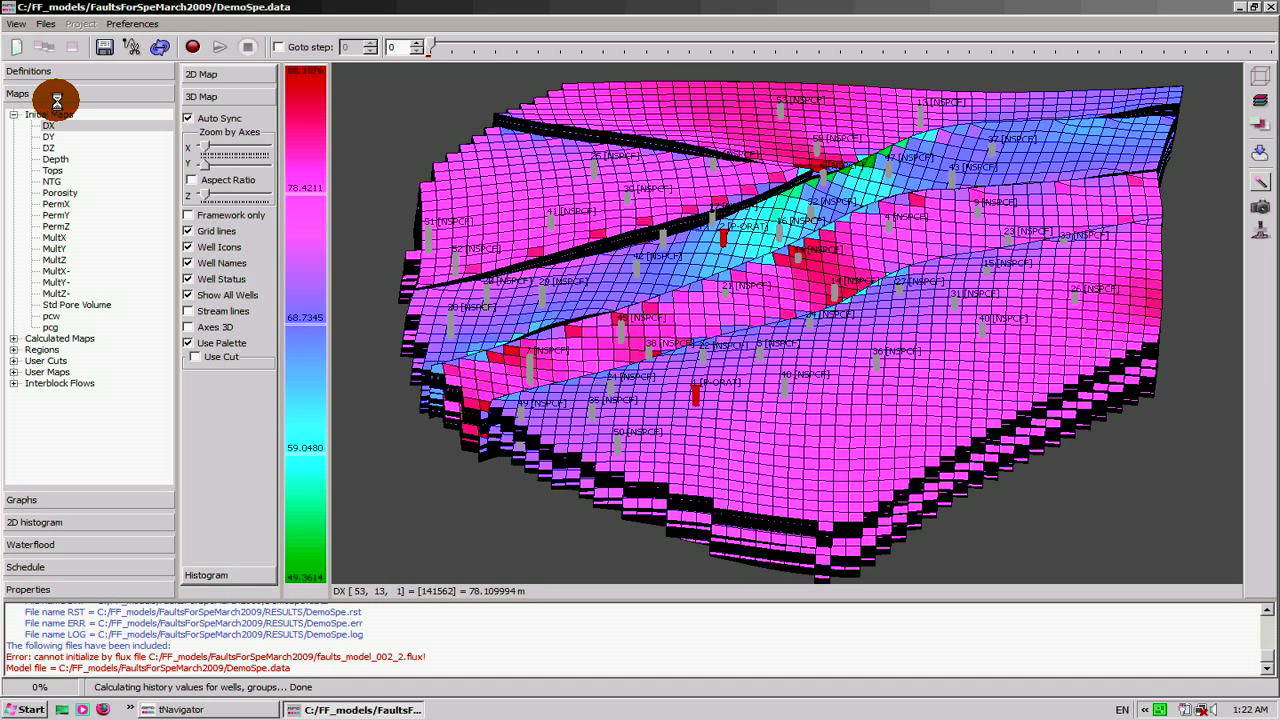
pyautogui.moveTo(99, 280)
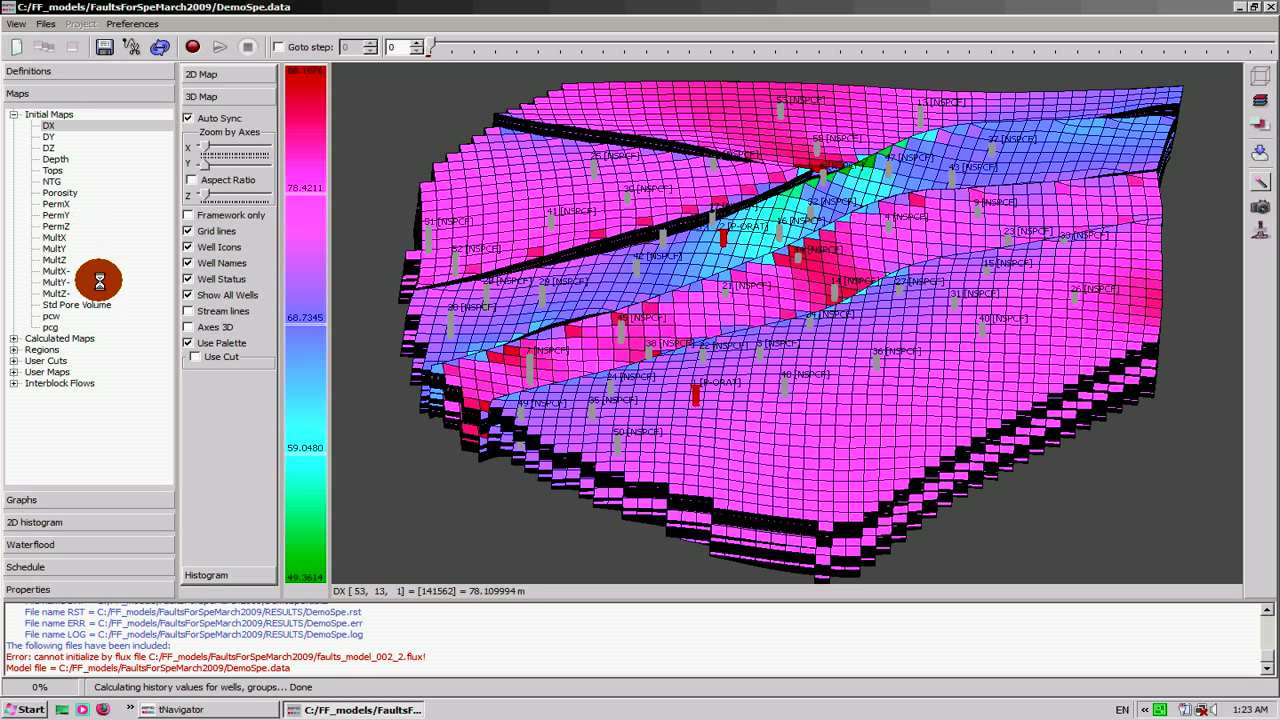
# Add a user cut named Cut and open its map editor to assign value 1 in Profile 1
pyautogui.click(48, 125)
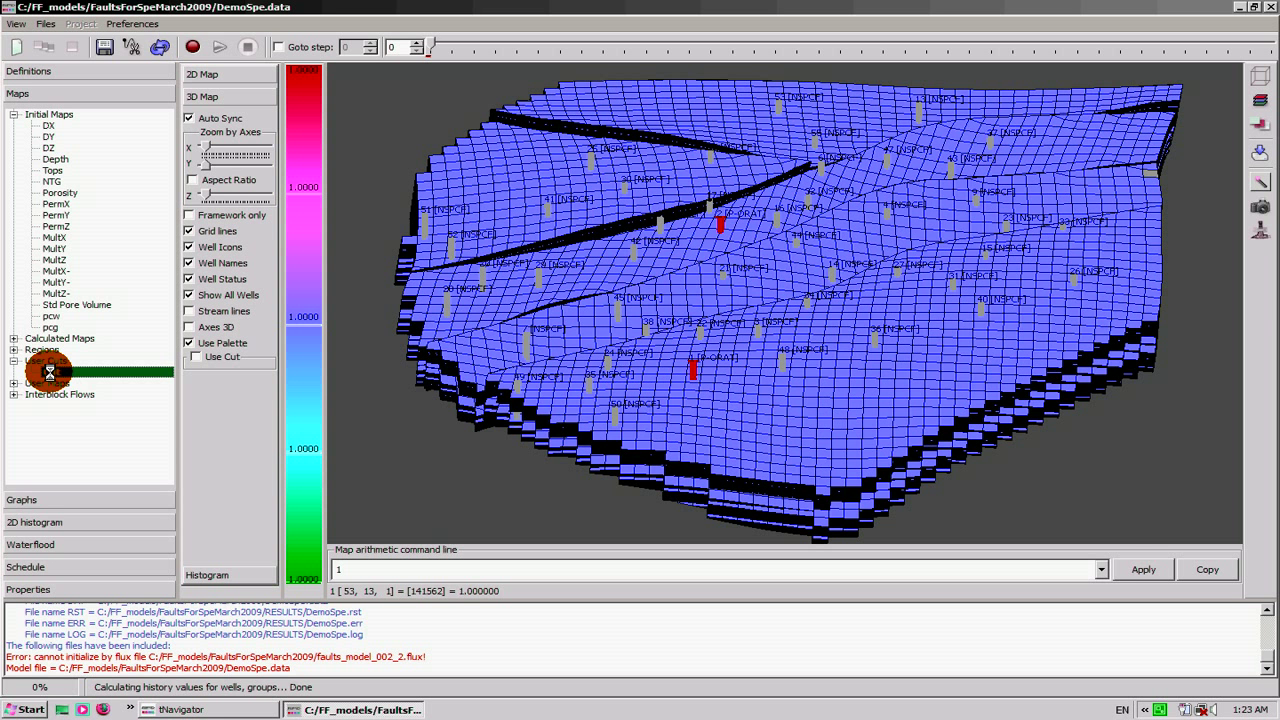
pyautogui.rightClick(48, 371)
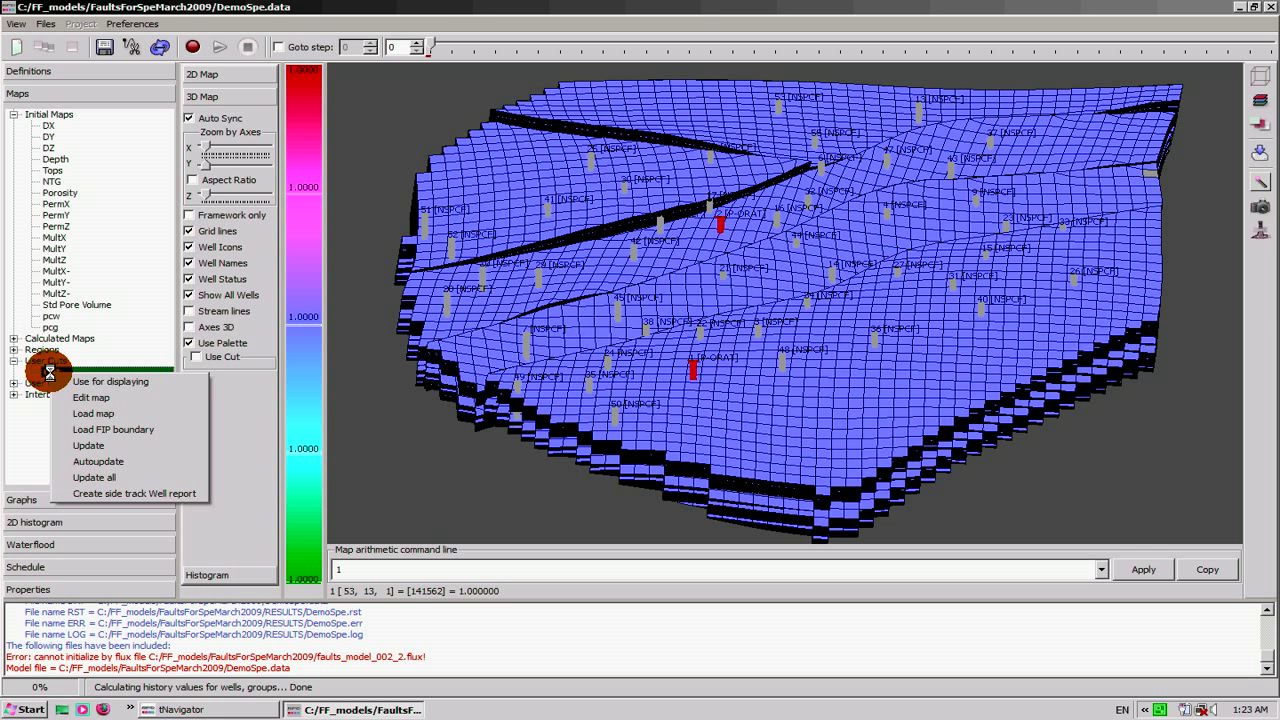
pyautogui.click(90, 397)
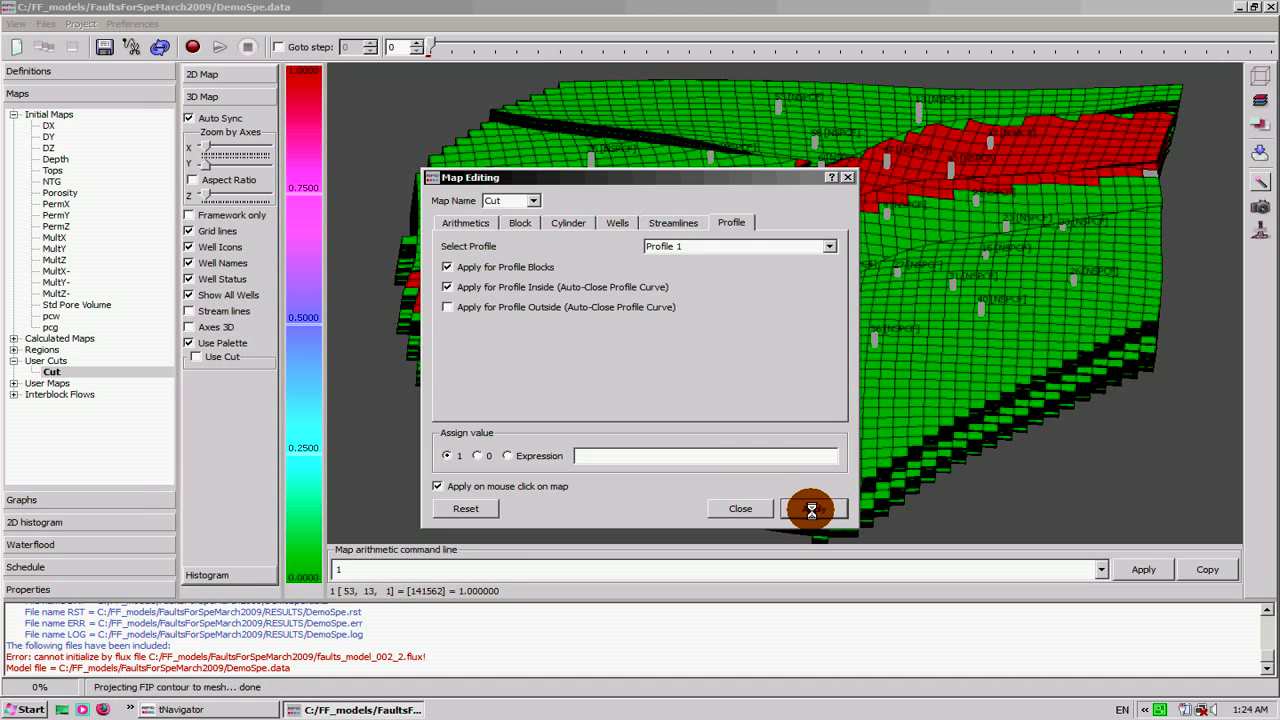
# Accept the Cut map edits and split the model by Cut into DemoSpe_PATTERNS
pyautogui.click(740, 508)
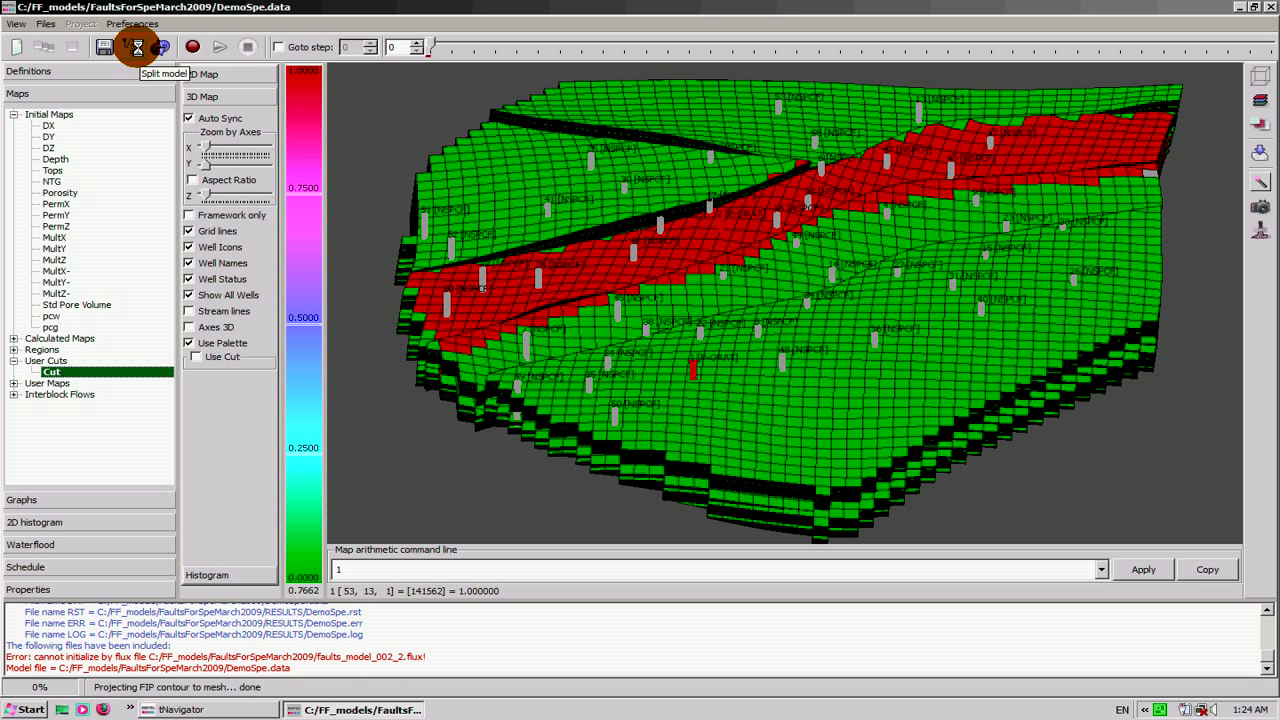
pyautogui.click(135, 47)
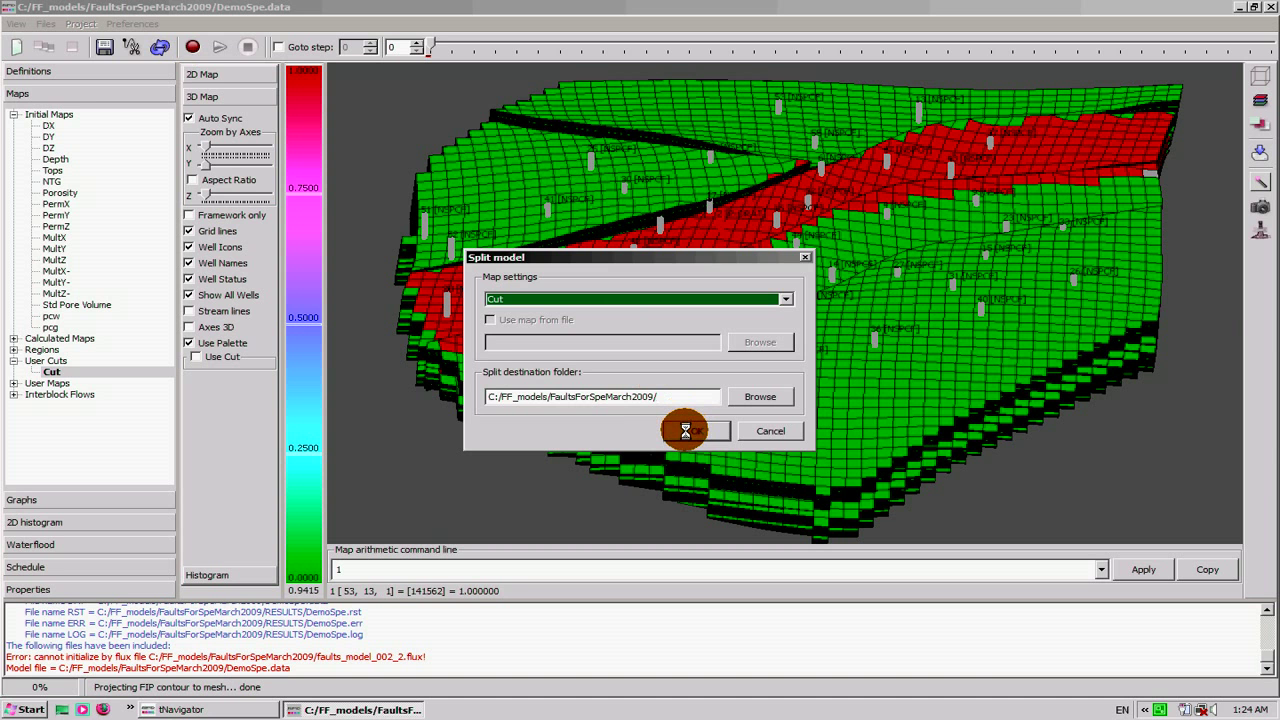
pyautogui.click(687, 430)
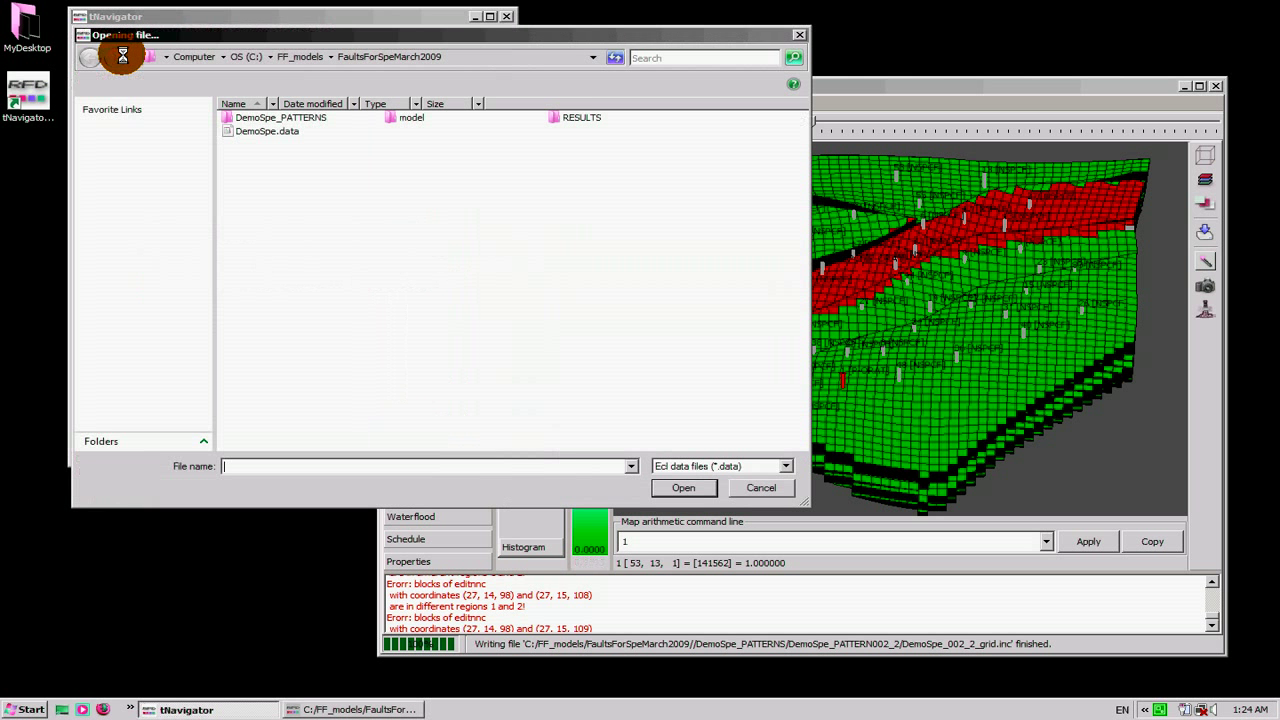
# Open DemoSpe_002_2.data from DemoSpe_PATTERNS, expand Maps, and maximize its window
pyautogui.doubleClick(280, 117)
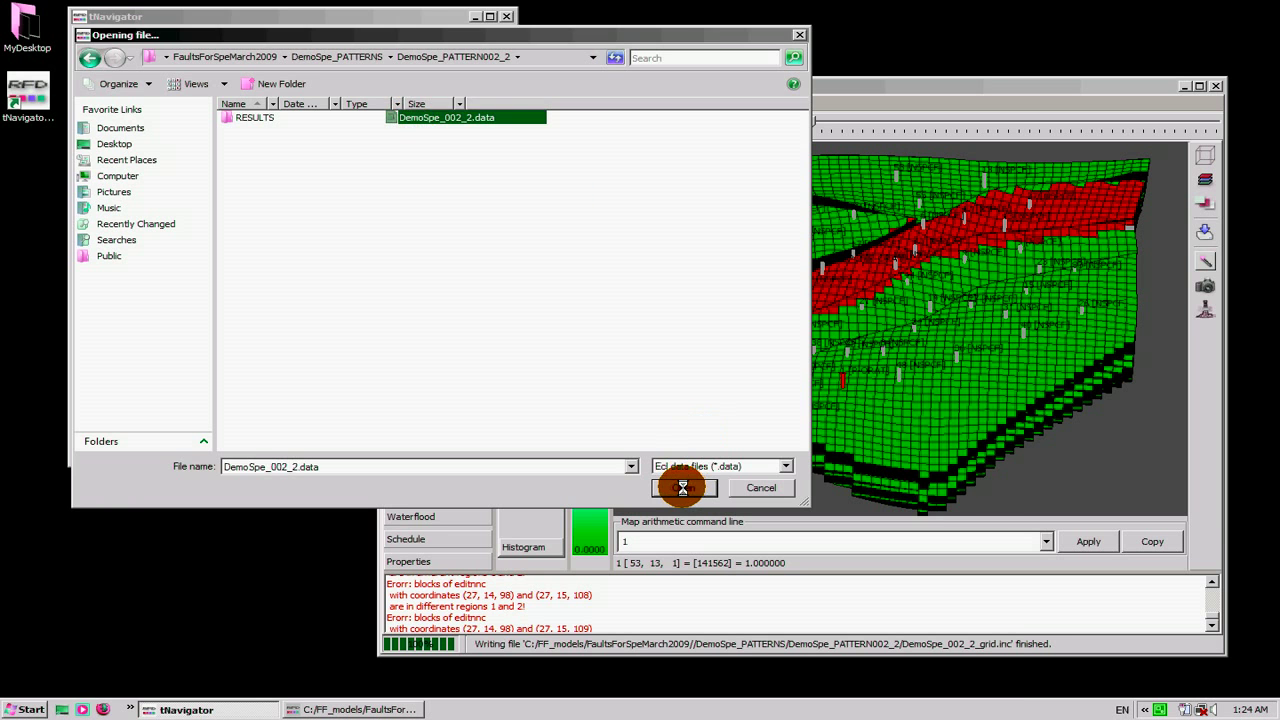
pyautogui.click(684, 487)
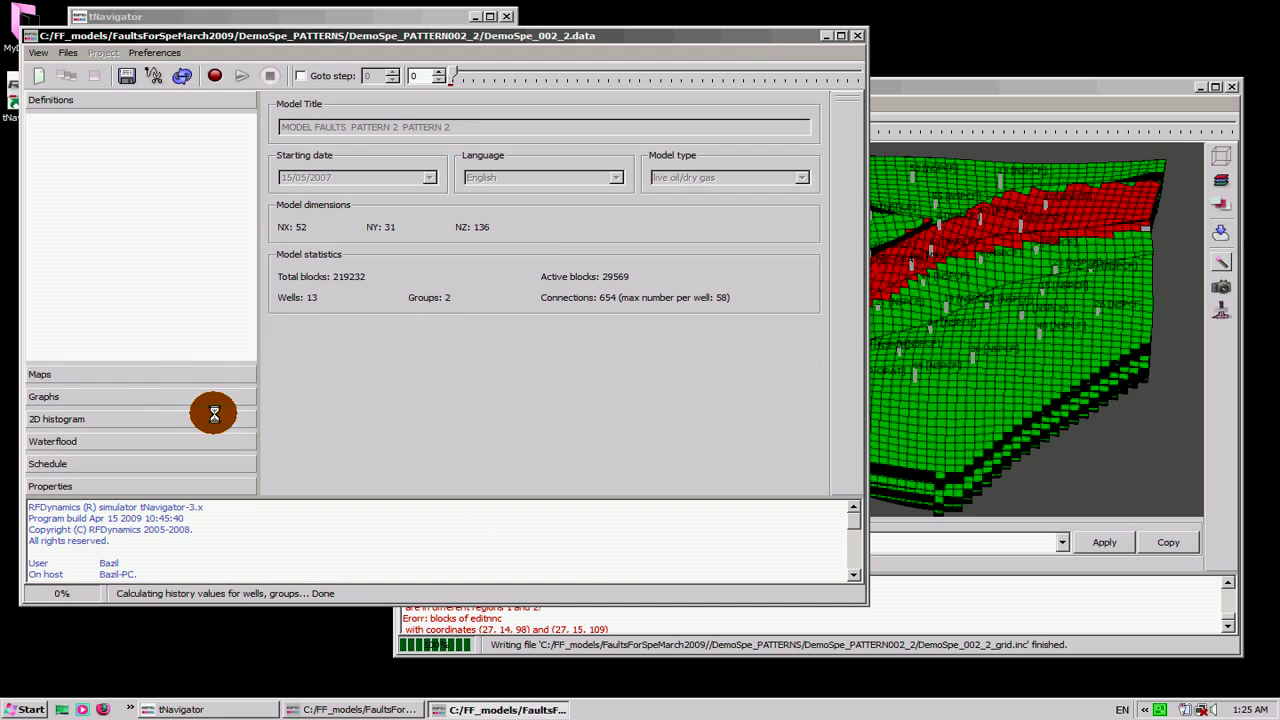
pyautogui.click(40, 373)
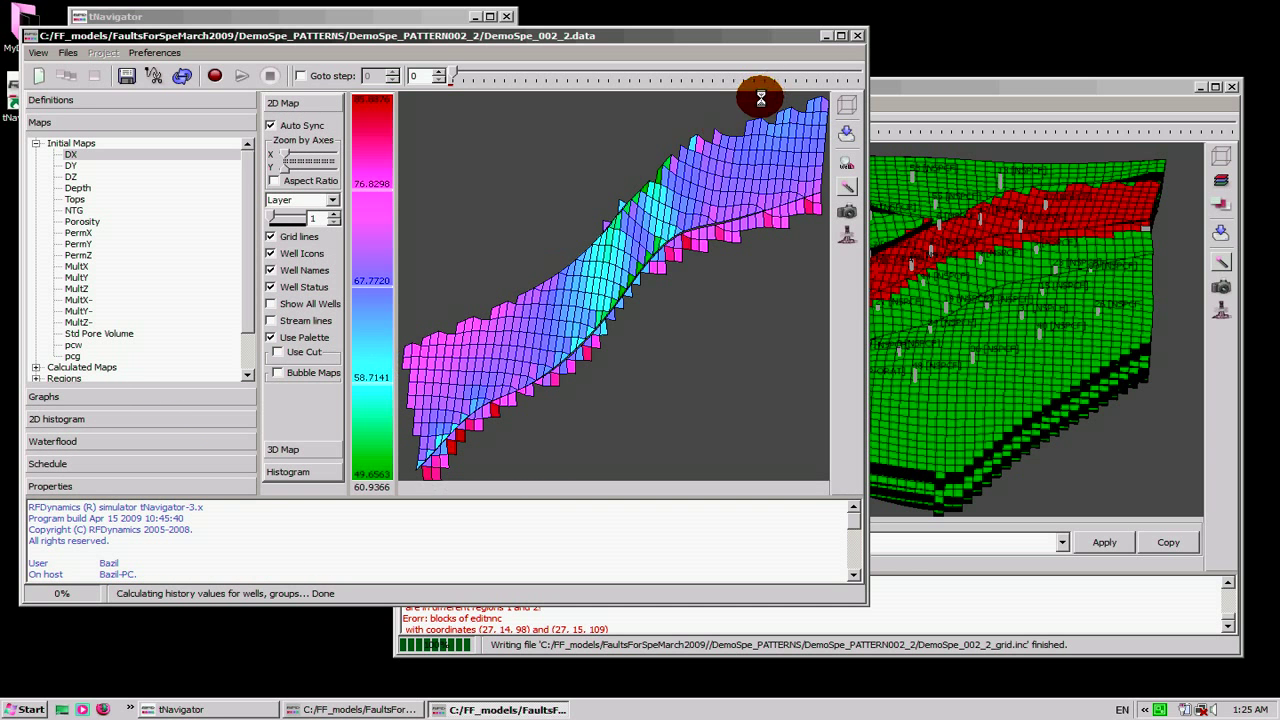
pyautogui.click(283, 124)
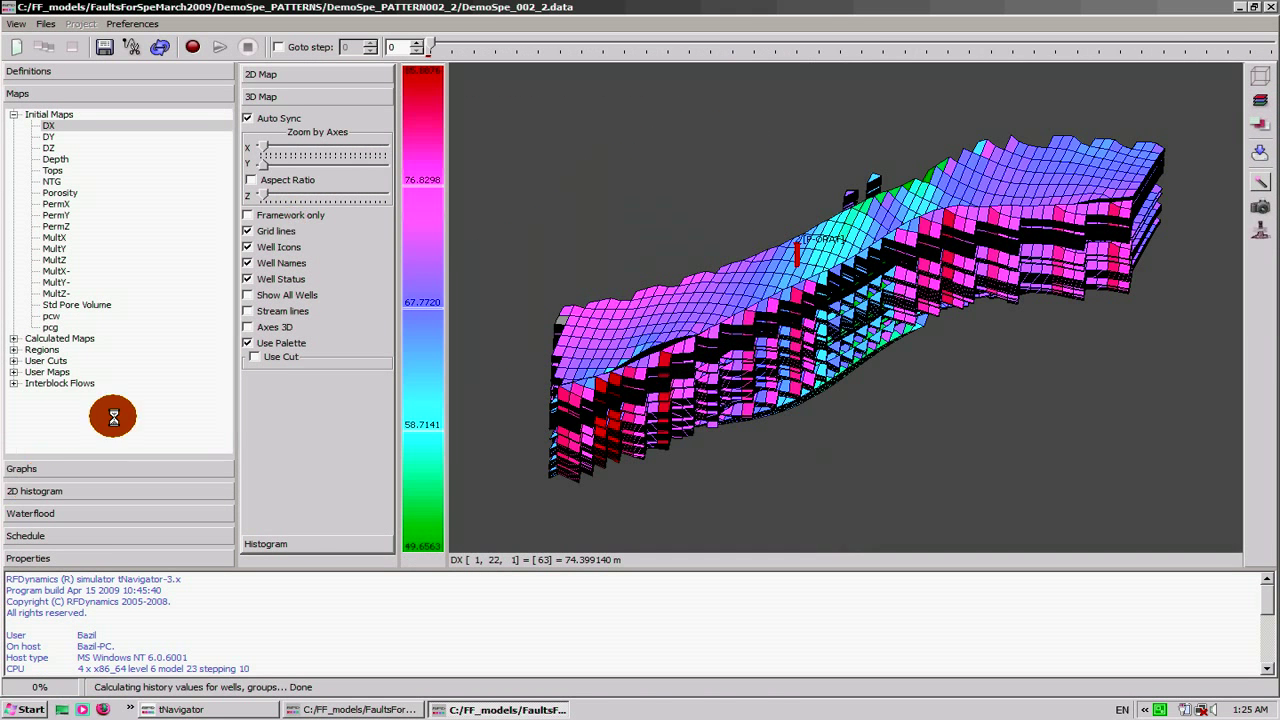
# Display the calculated Pressure map of DemoSpe_002_2 as a 2D map
pyautogui.click(61, 349)
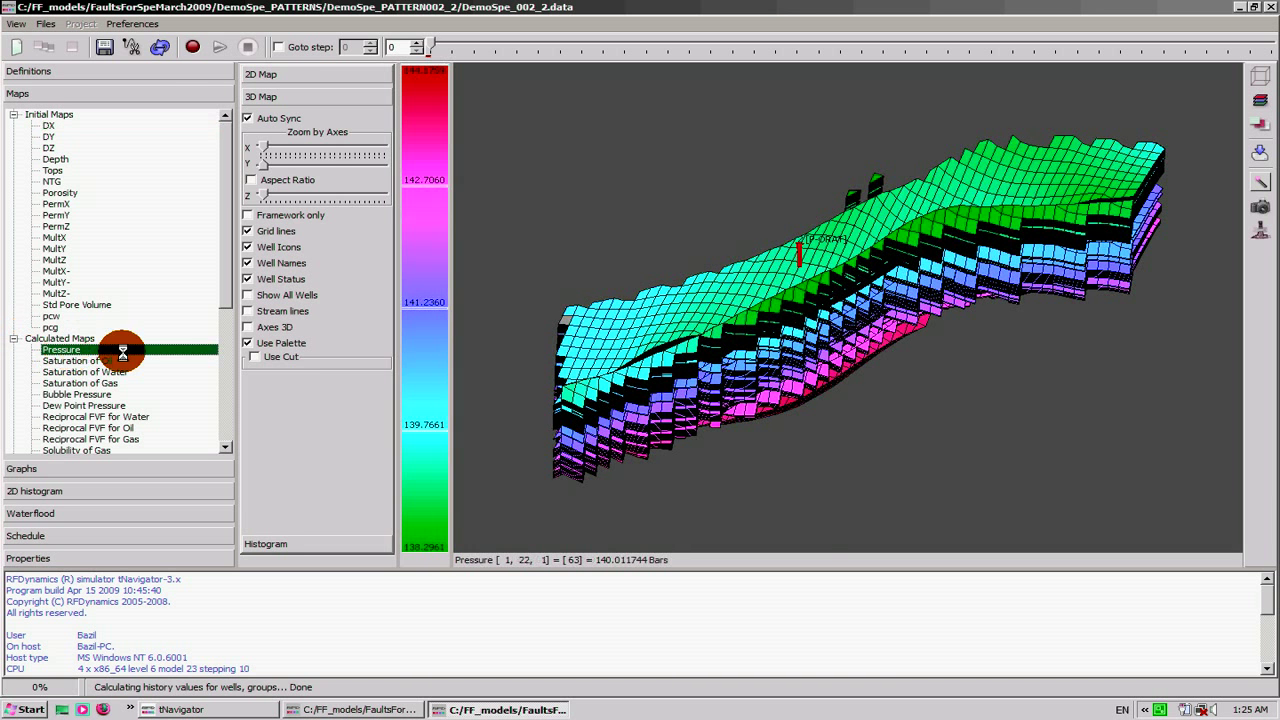
pyautogui.click(262, 74)
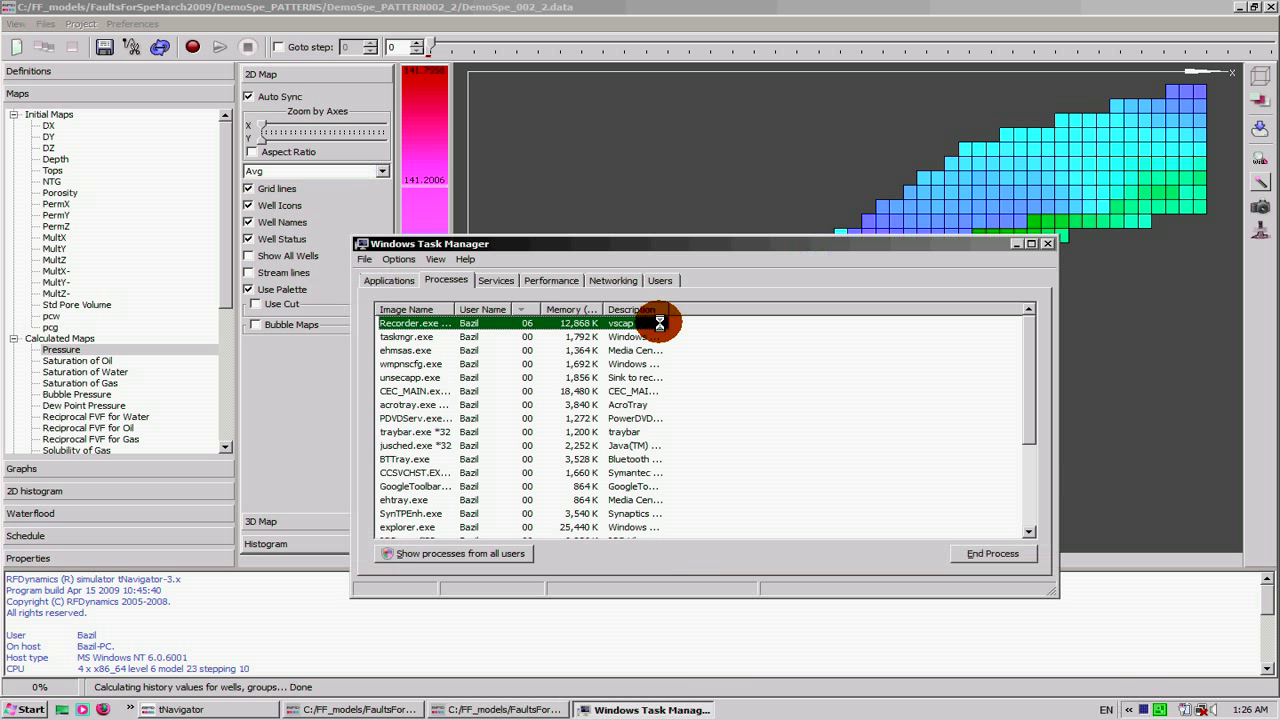
# Run the simulation and overlay streamlines plus Total Oil Rate and Total Water Rate bubbles
pyautogui.click(551, 280)
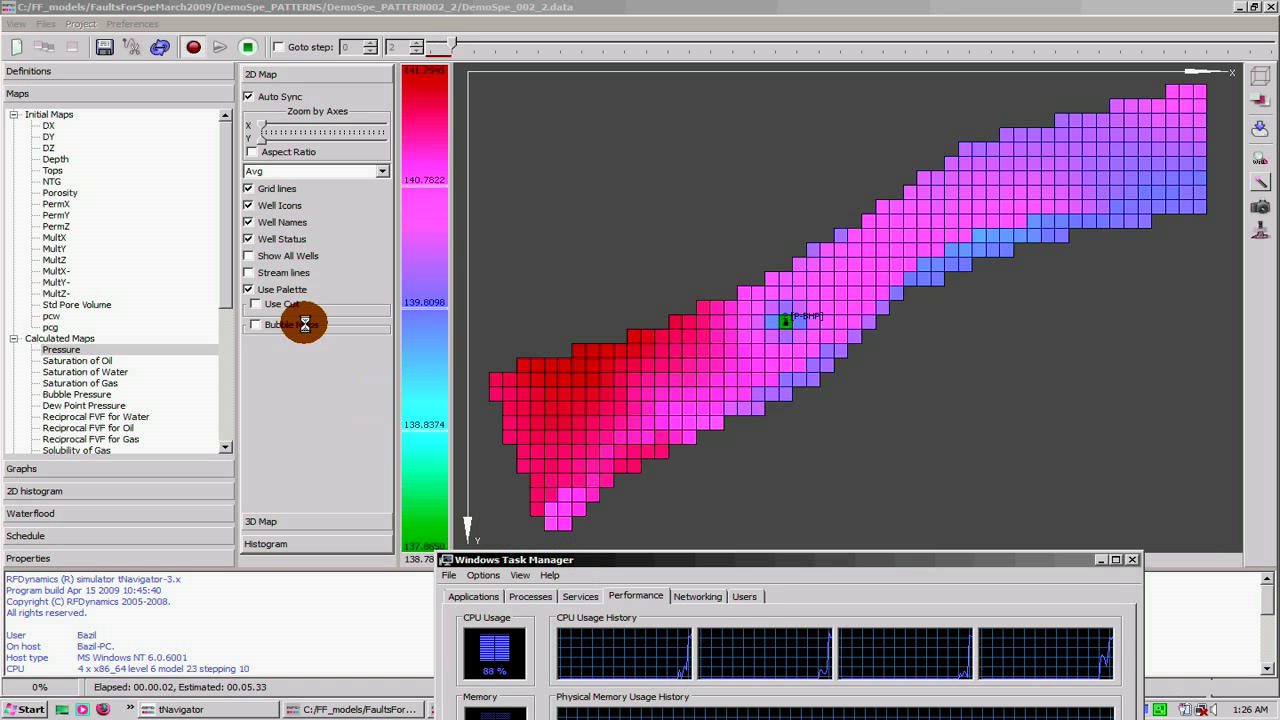
pyautogui.click(256, 324)
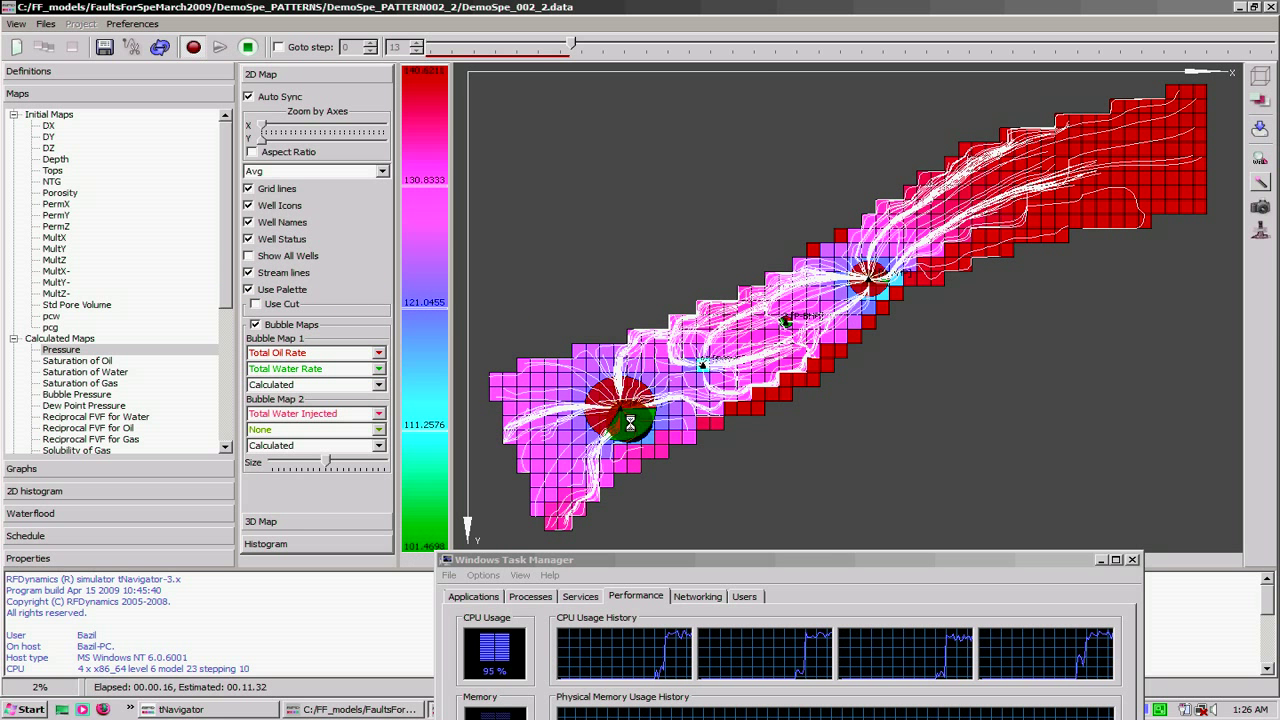
pyautogui.click(219, 47)
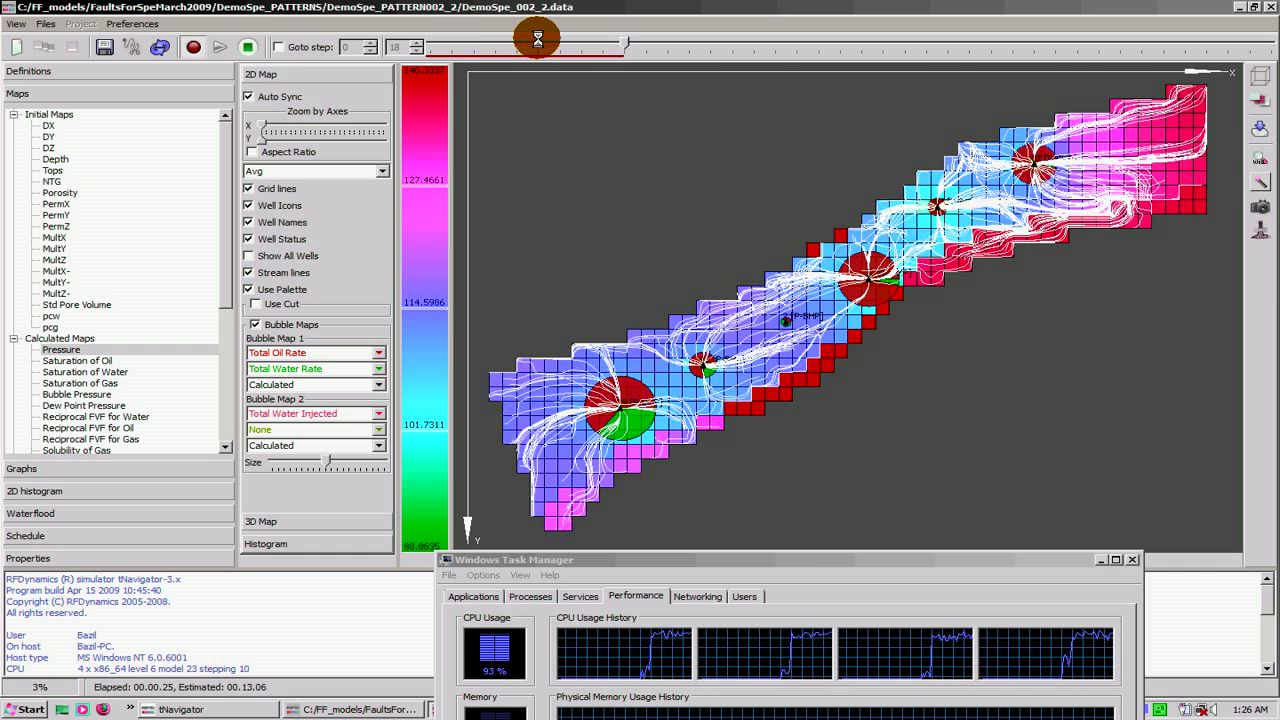
pyautogui.click(218, 47)
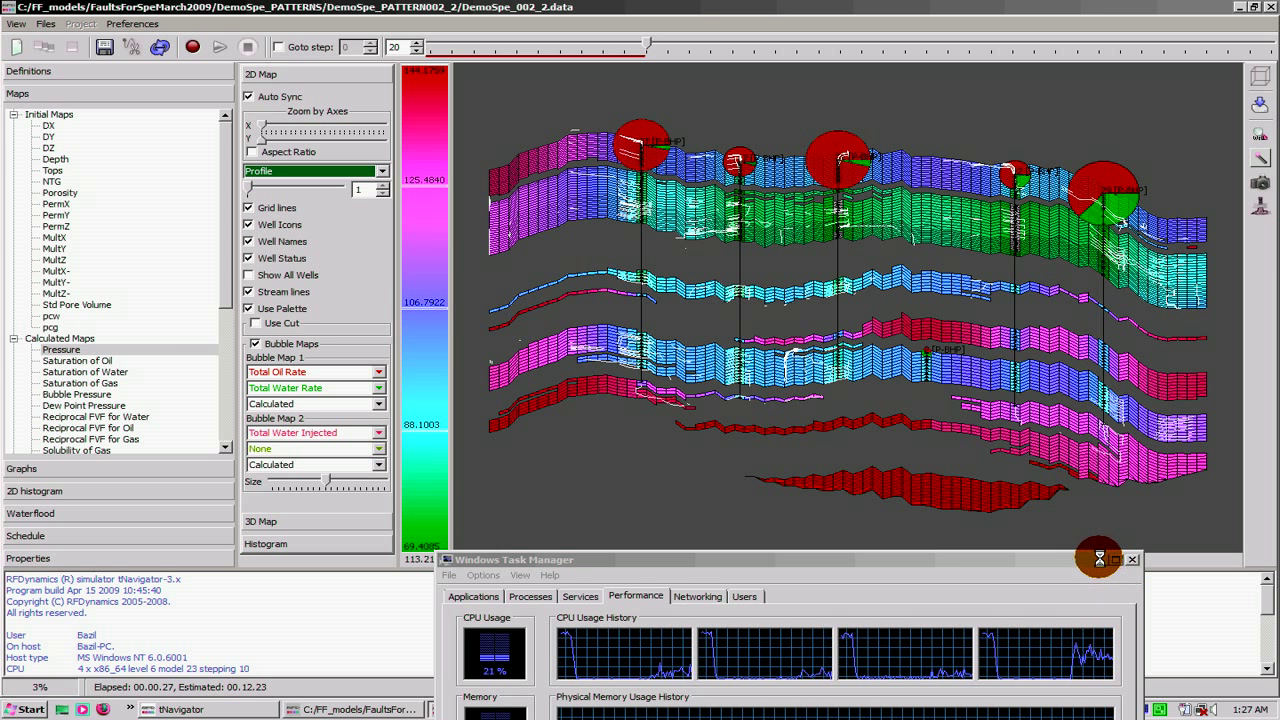
# Minimize the Task Manager window over the stopped profile view
pyautogui.click(1097, 559)
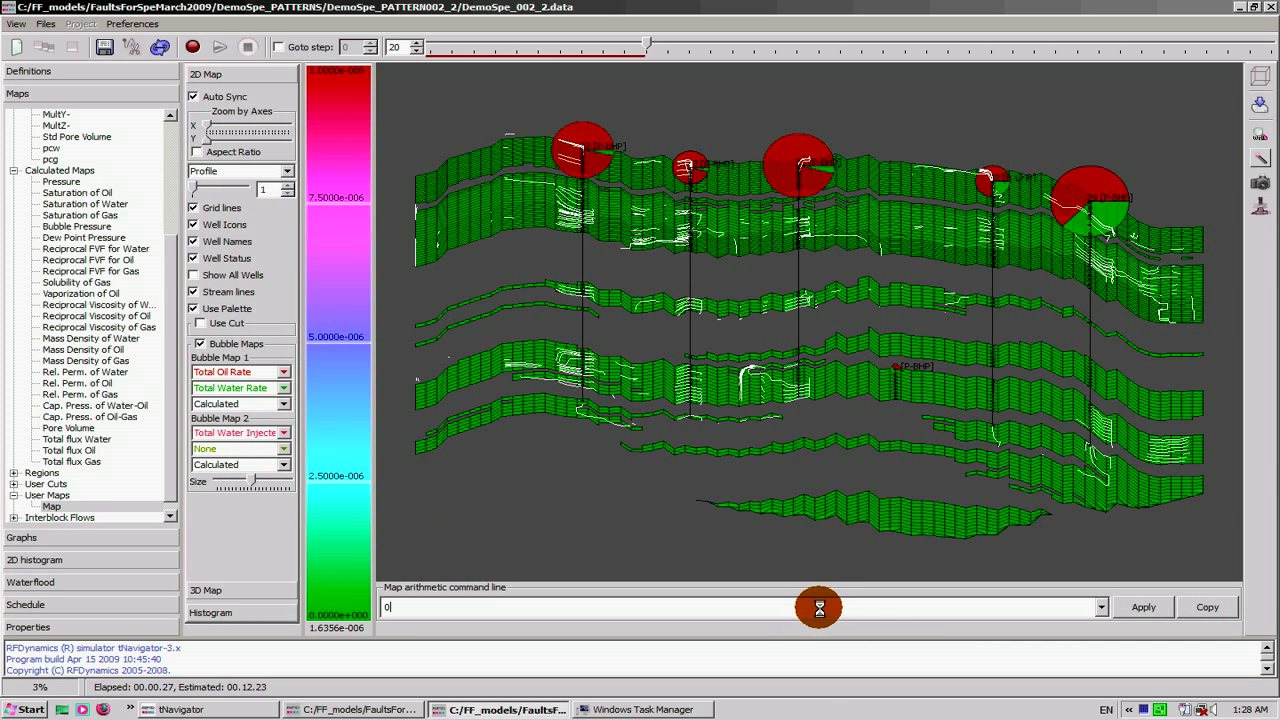
# Enter the soil/boil*porv*pressure expression in the Map arithmetic command line
pyautogui.write('so1/boil*porv*pressure*permx')
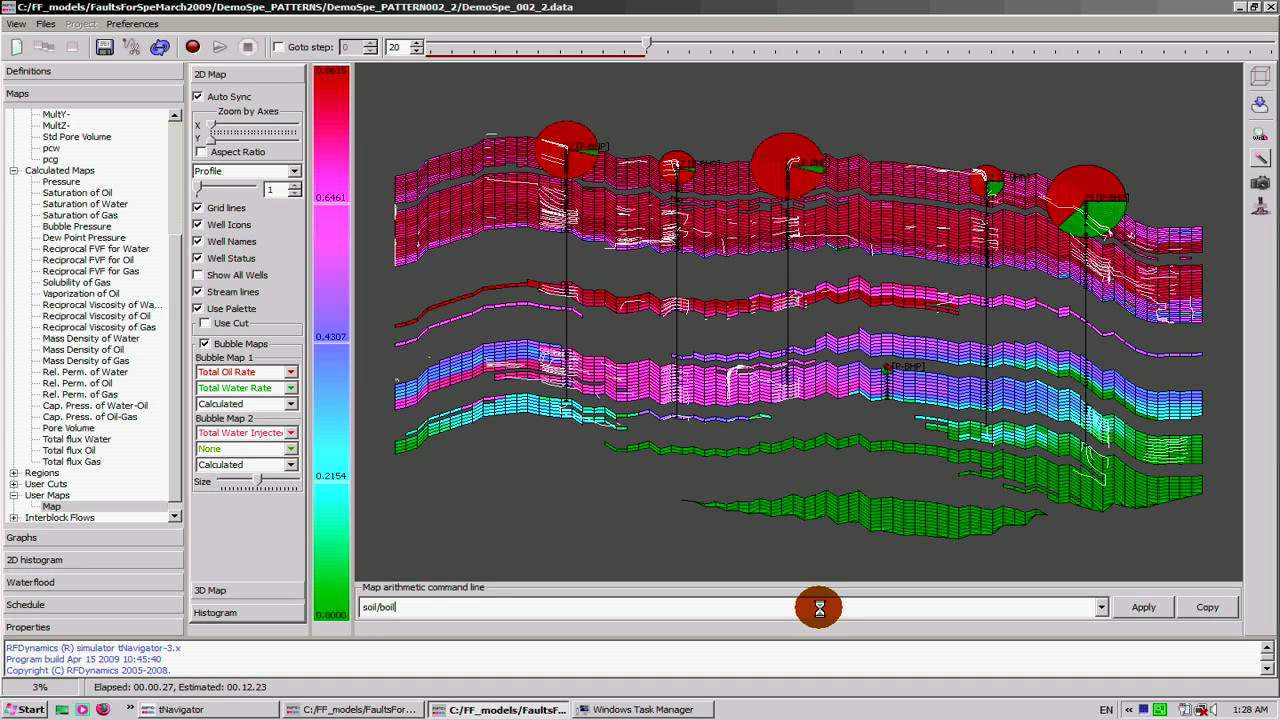
pyautogui.write('borv*pressure*permx')
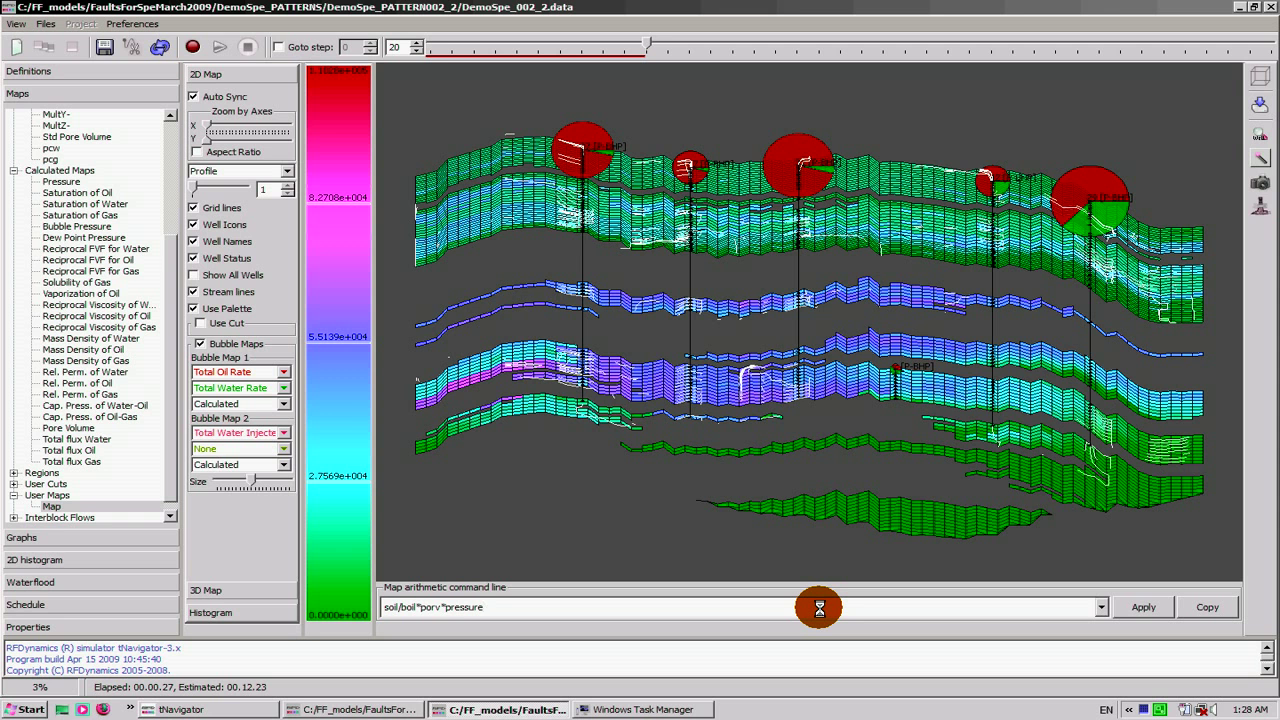
# Append *permx to the map expression, giving soil/boil*porv*pressure*permx, and apply it
pyautogui.write('permx')
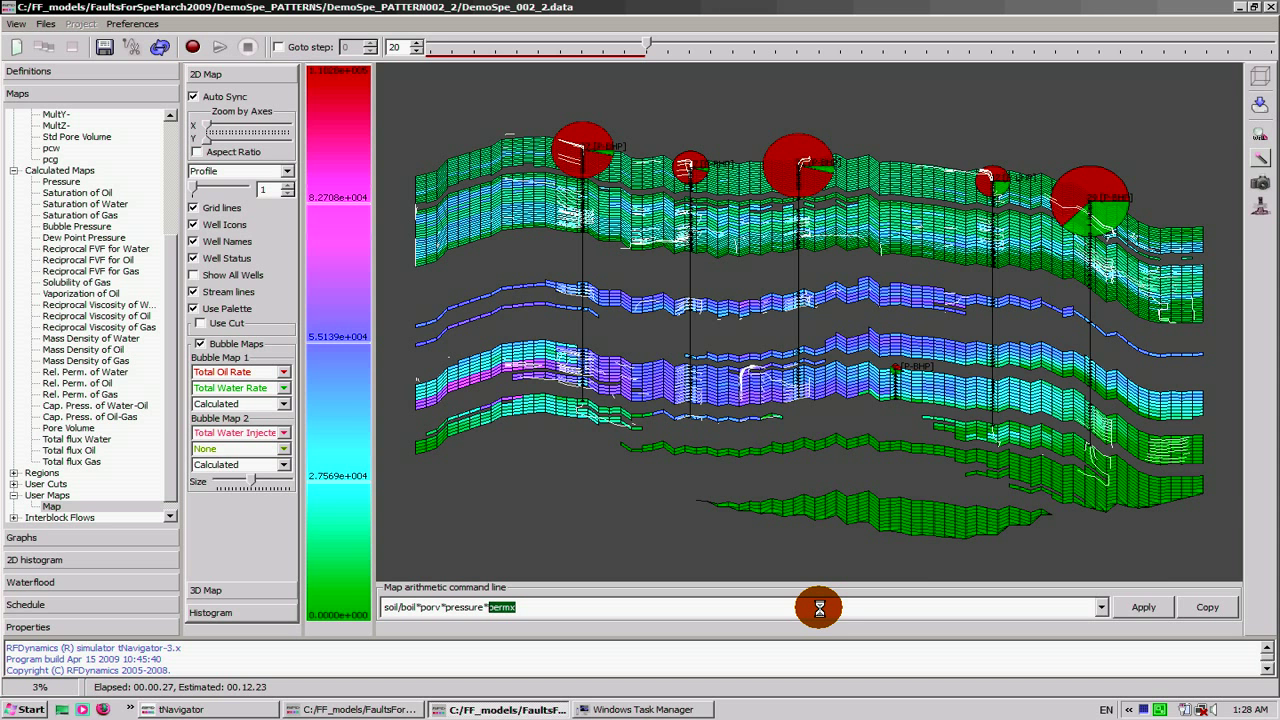
pyautogui.click(1143, 607)
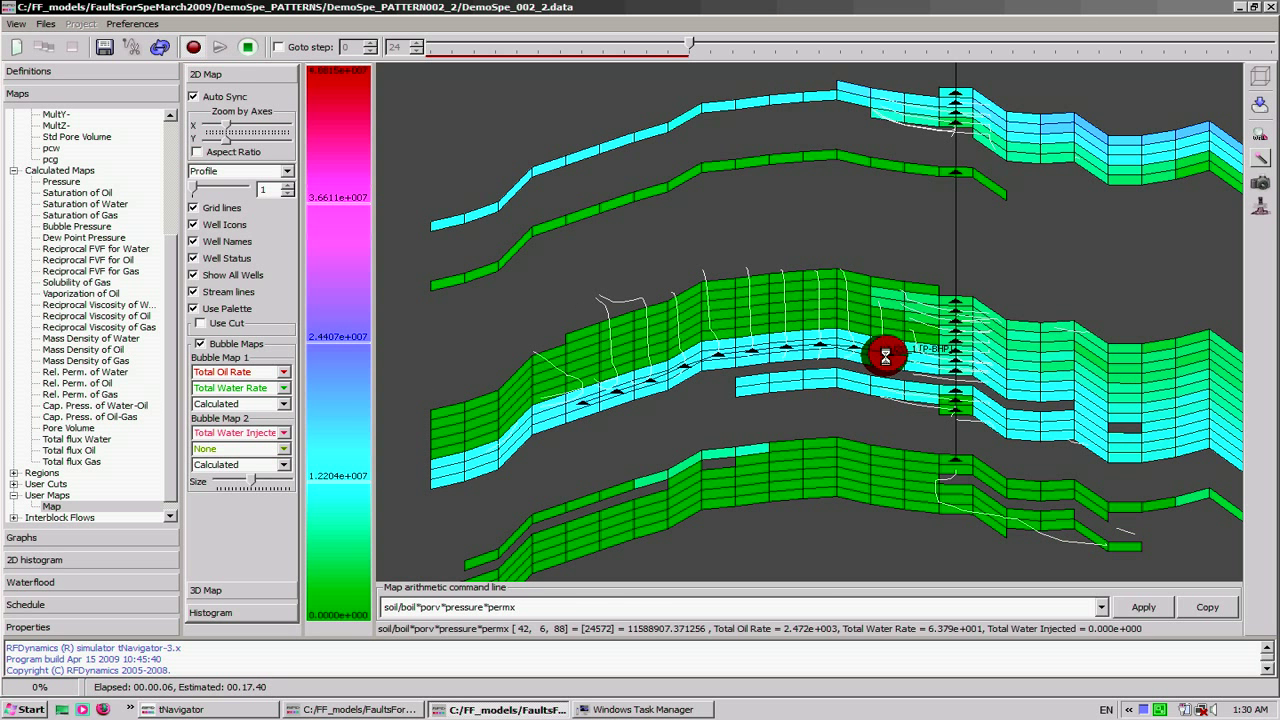
# Zoom out to the whole cross-section, then zoom back in on the horizontal well
pyautogui.click(132, 23)
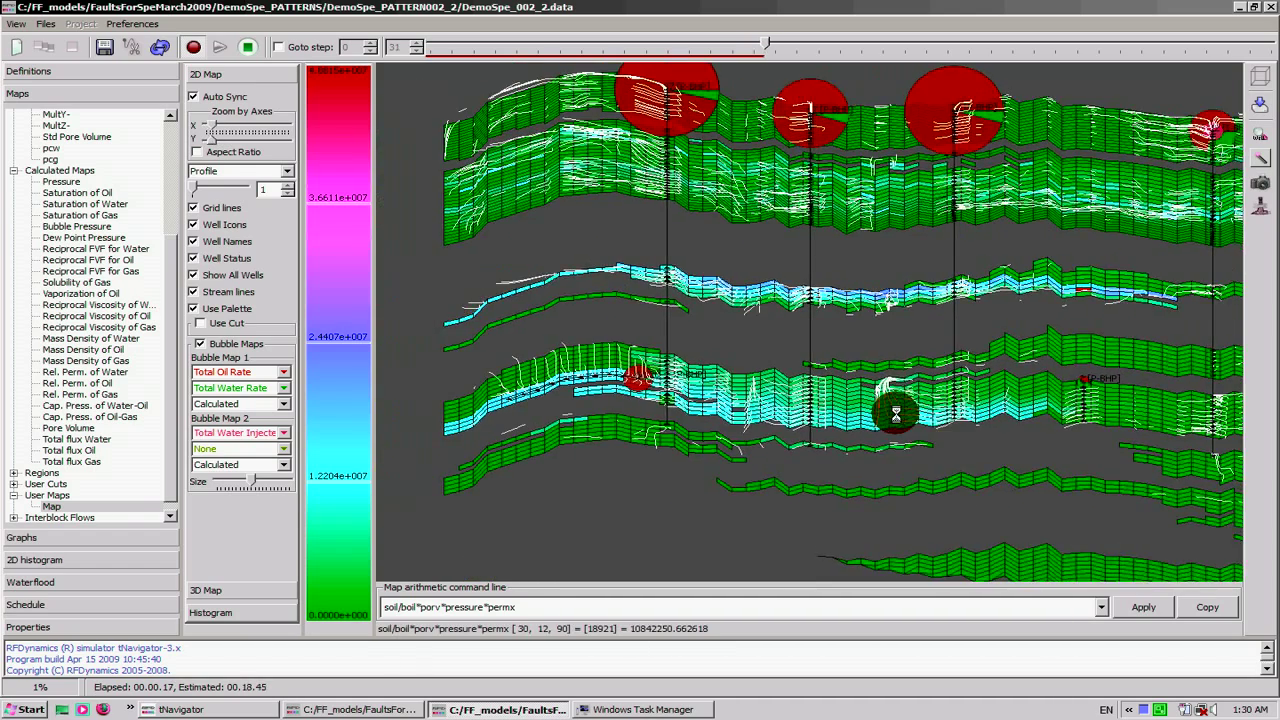
pyautogui.click(218, 47)
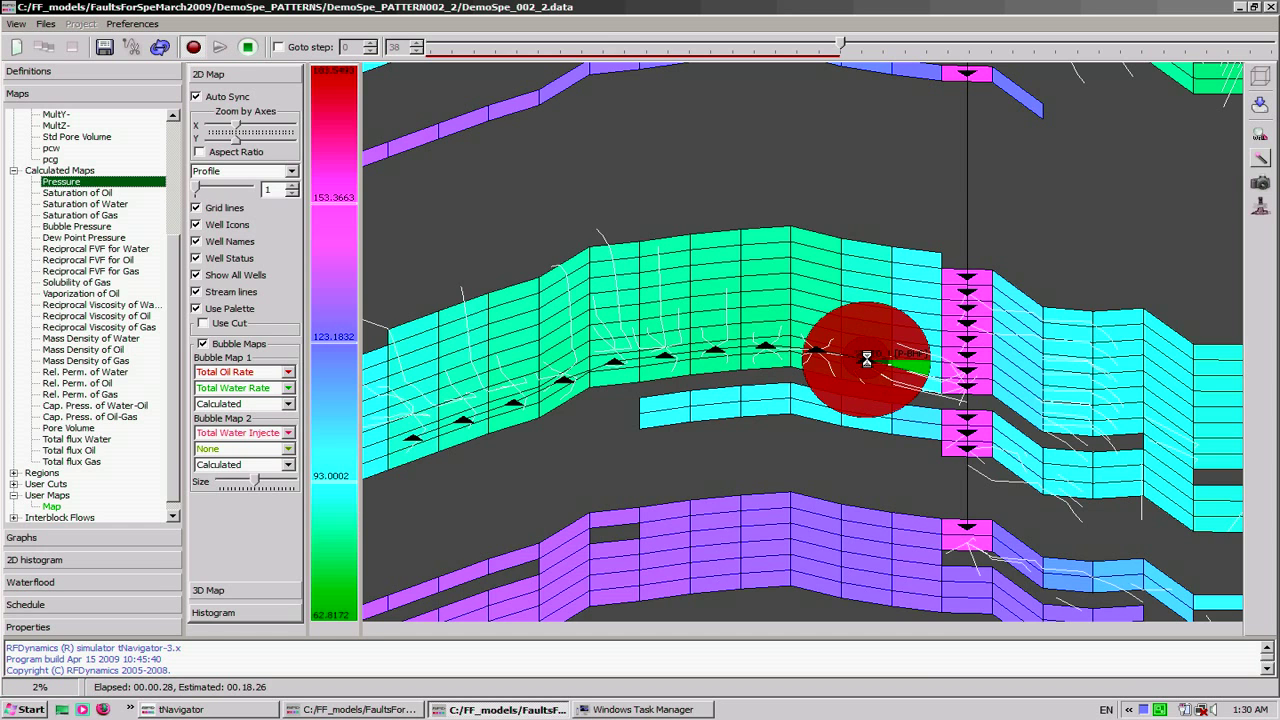
# Review well WU20_1's oil rate profile along its blocks, then go back to Maps
pyautogui.click(21, 116)
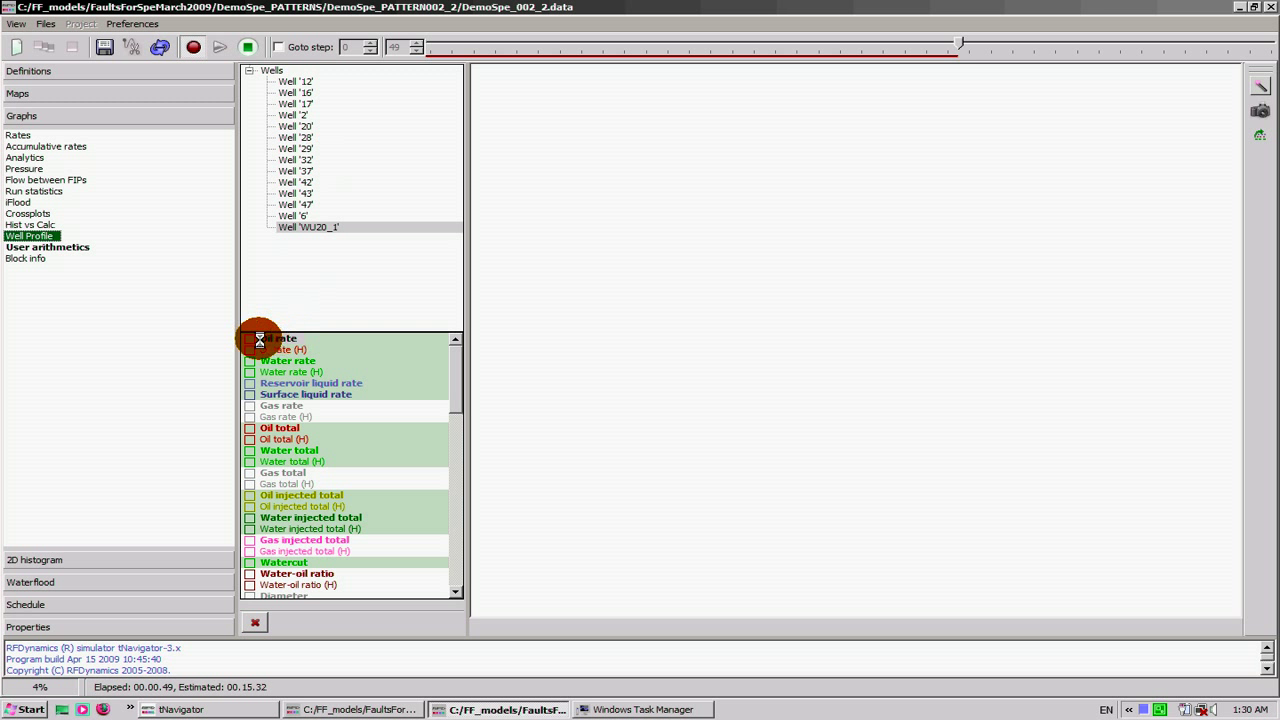
pyautogui.click(249, 338)
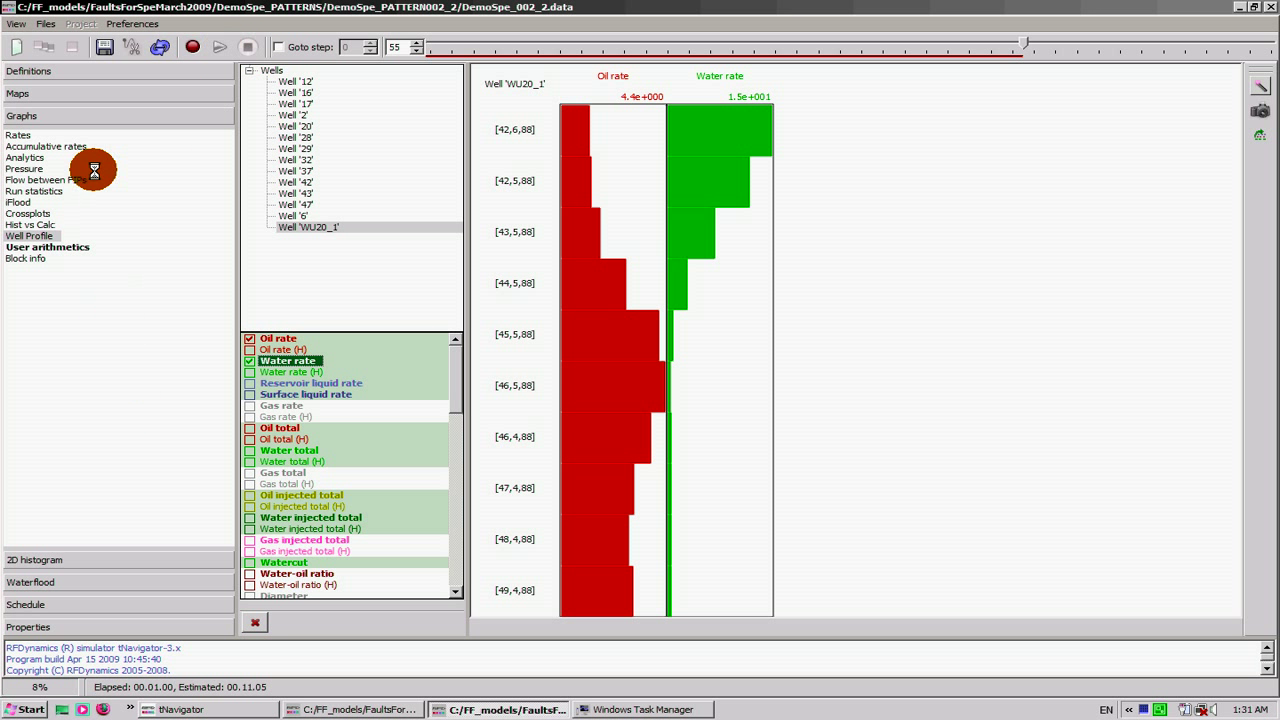
pyautogui.click(21, 93)
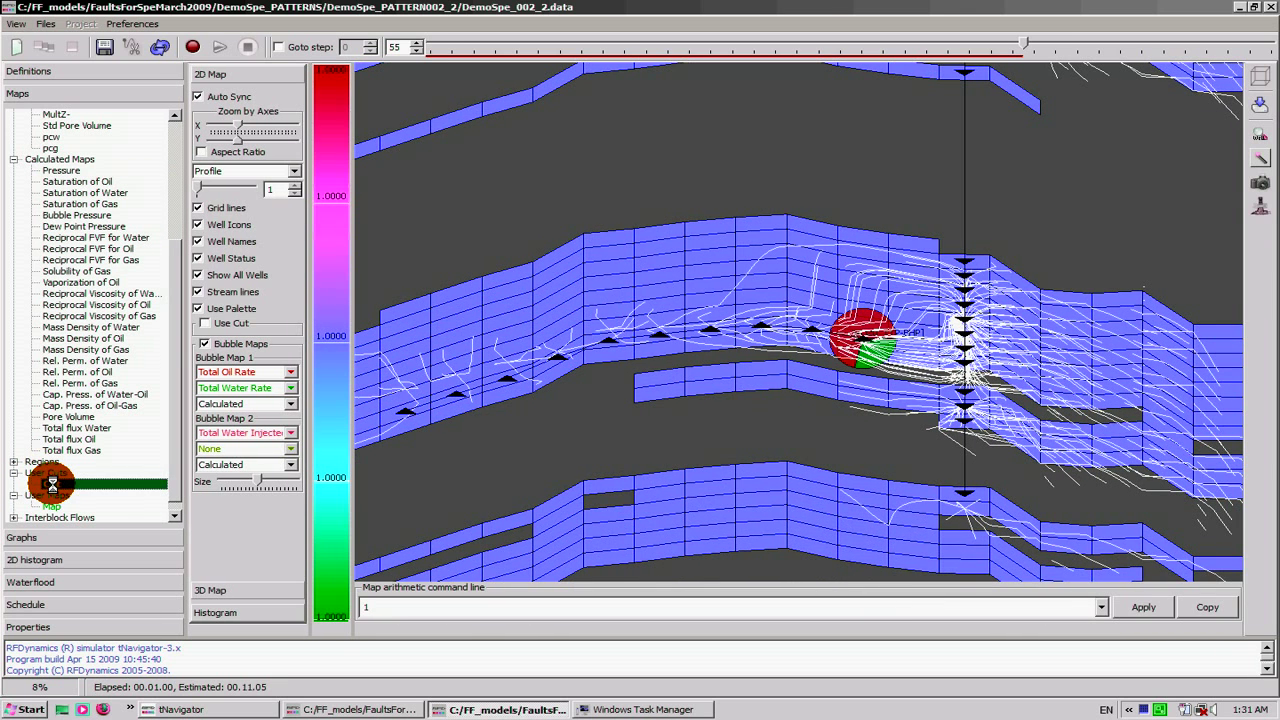
# Rebuild the Cut map from WU20_1's streamlines, accumulative and auto-updating, and apply it
pyautogui.rightClick(52, 483)
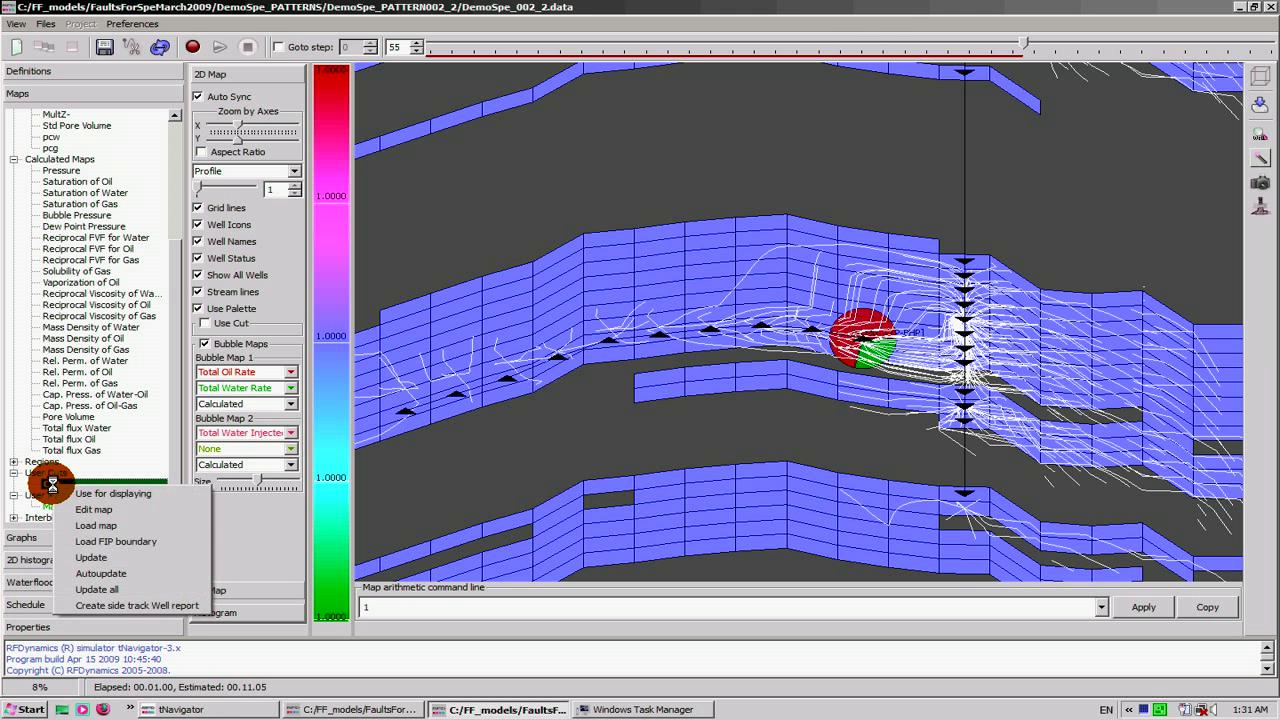
pyautogui.click(94, 509)
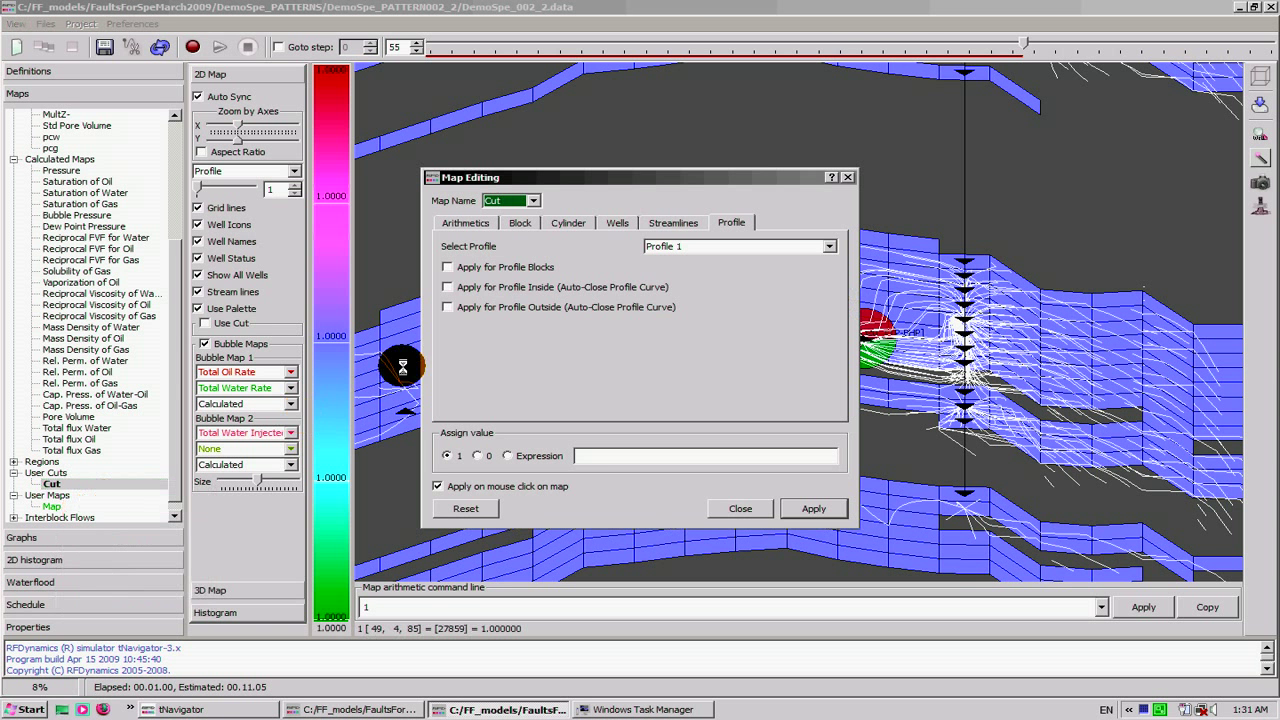
pyautogui.click(672, 222)
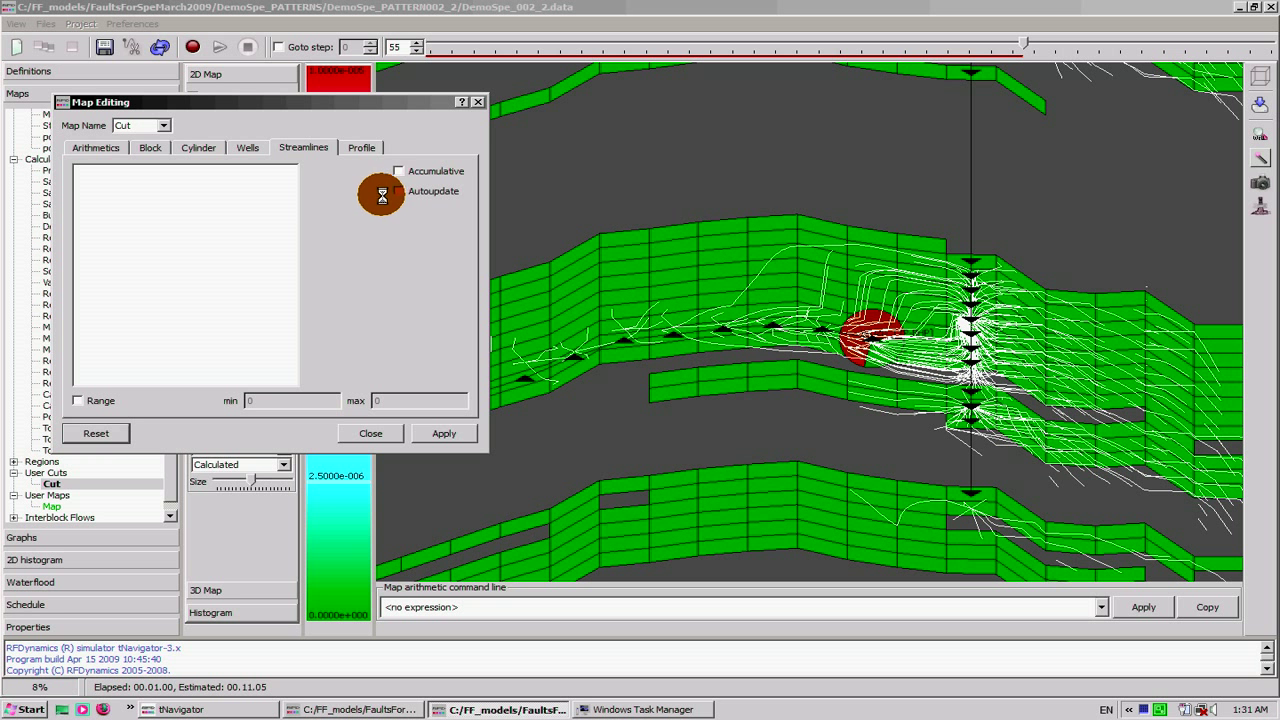
pyautogui.click(399, 171)
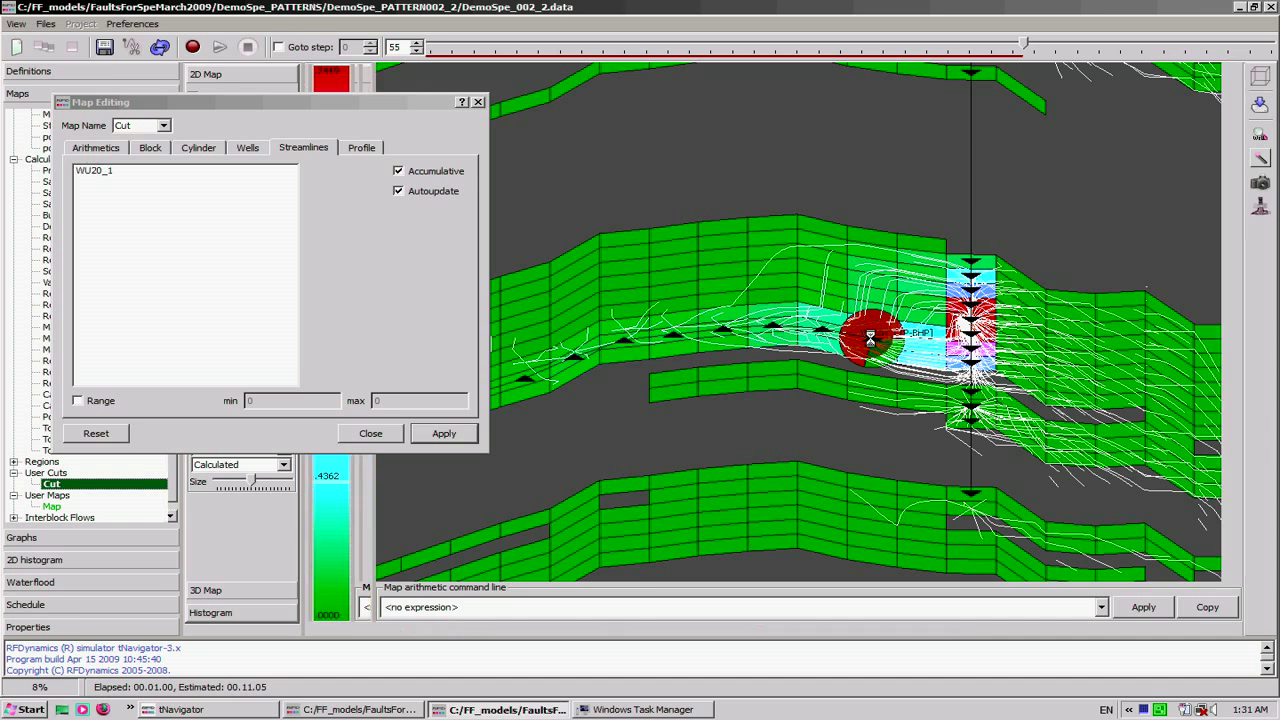
pyautogui.click(444, 433)
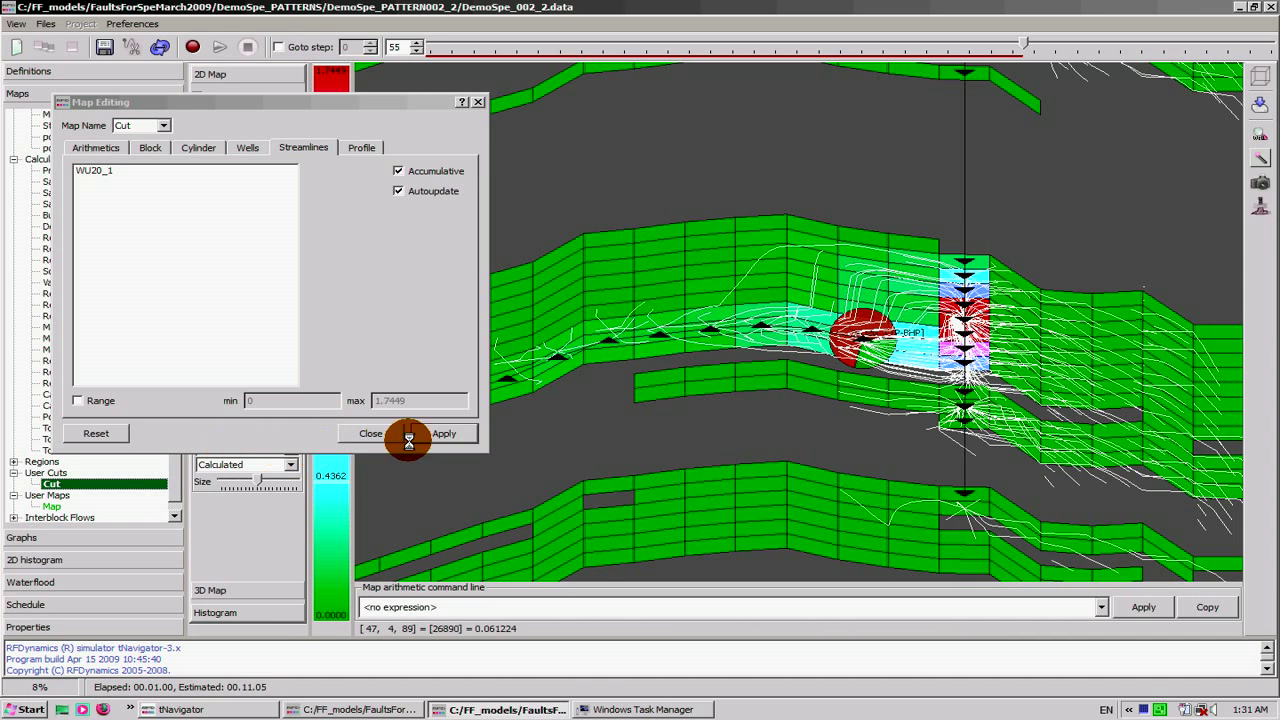
pyautogui.click(369, 433)
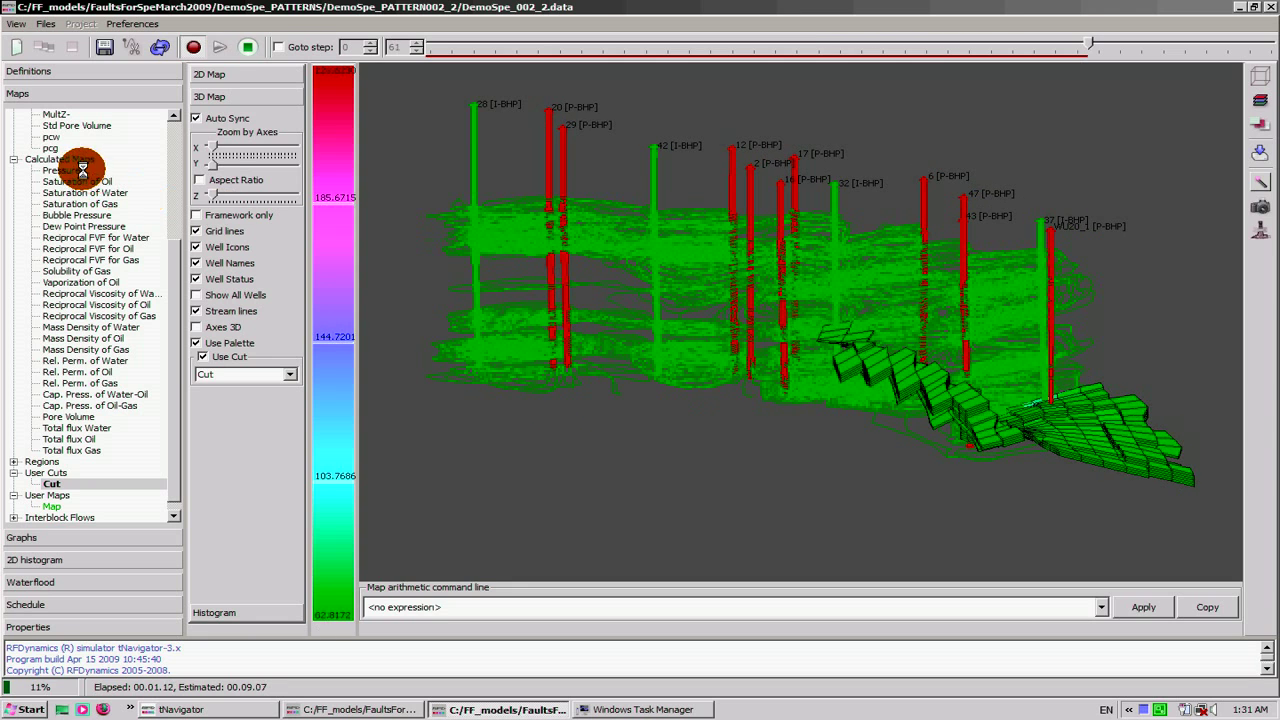
# Colour the 3D Cut model by pressure and rotate it to inspect from another side
pyautogui.click(61, 170)
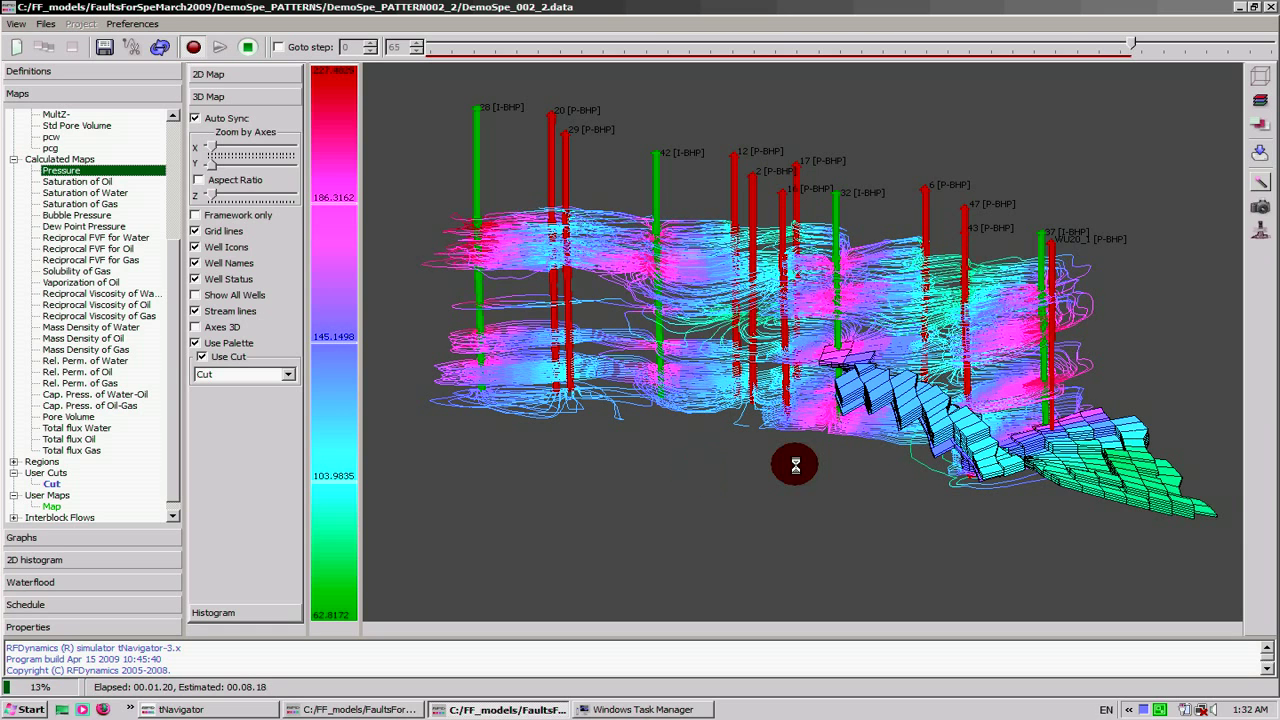
pyautogui.moveTo(795, 463); pyautogui.dragTo(730, 463)
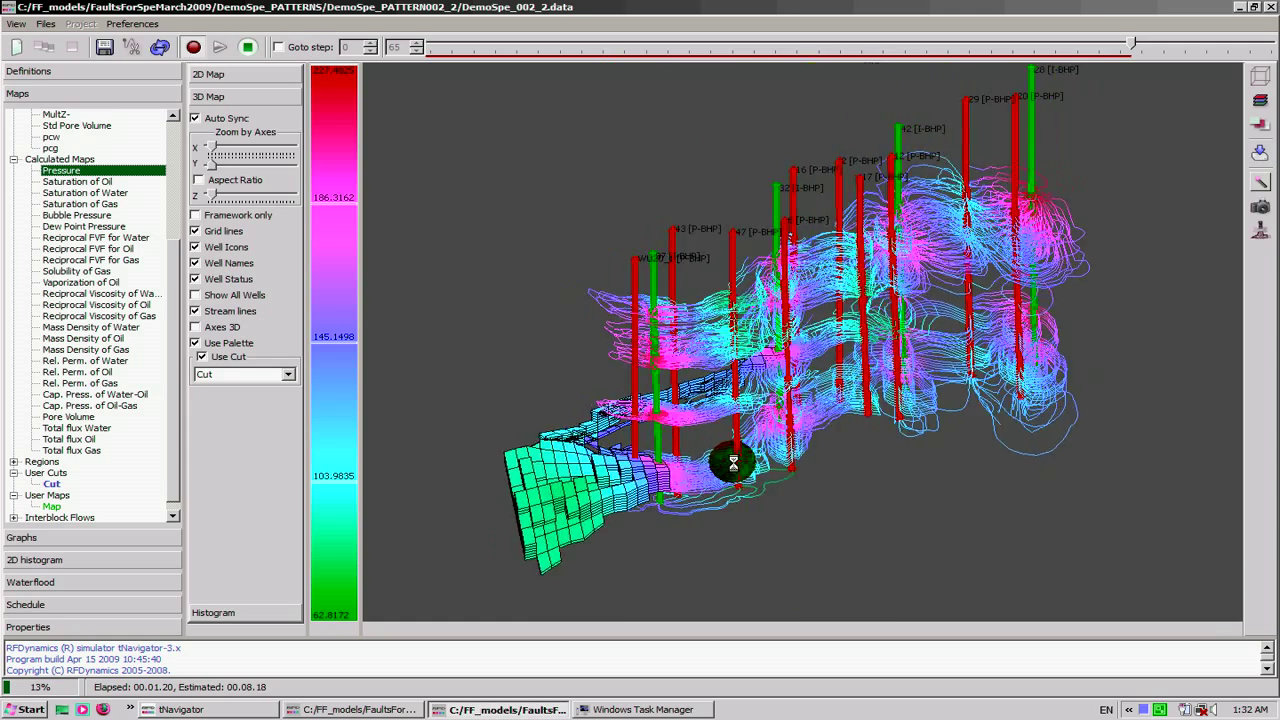
pyautogui.moveTo(730, 460); pyautogui.dragTo(805, 470)
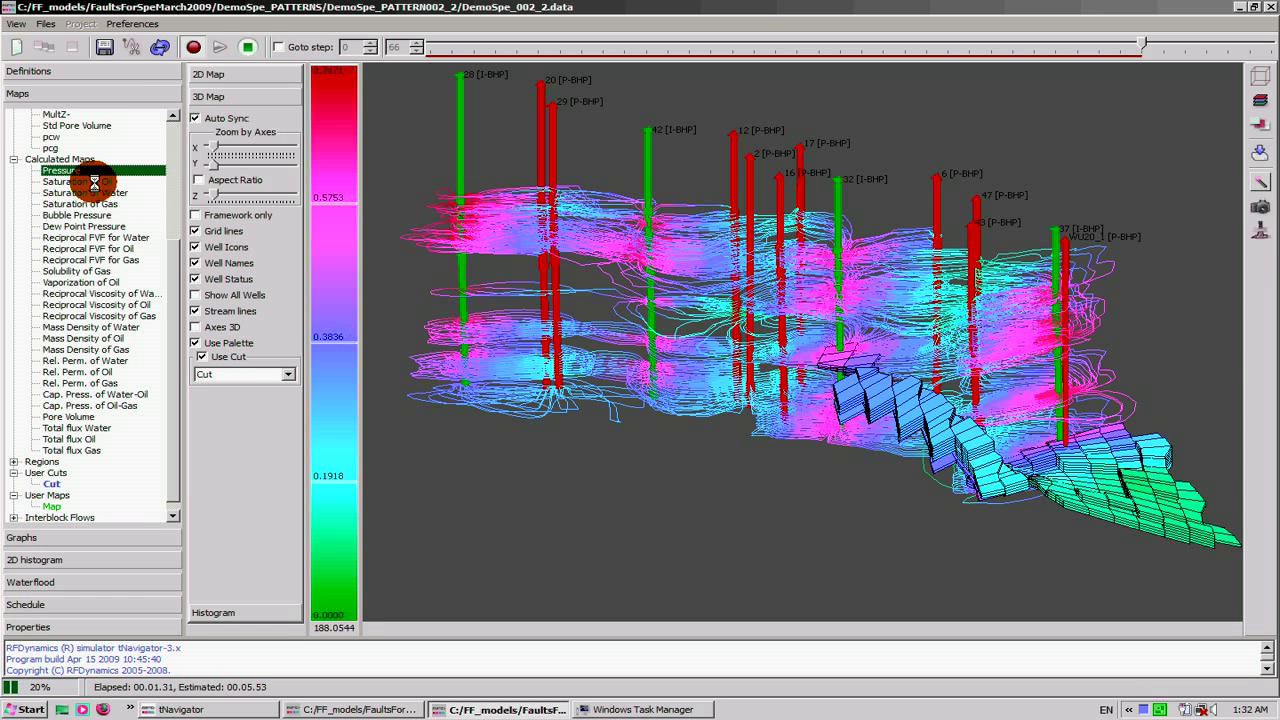
# Recolour the 3D model by oil saturation, then by the user arithmetic map
pyautogui.click(79, 181)
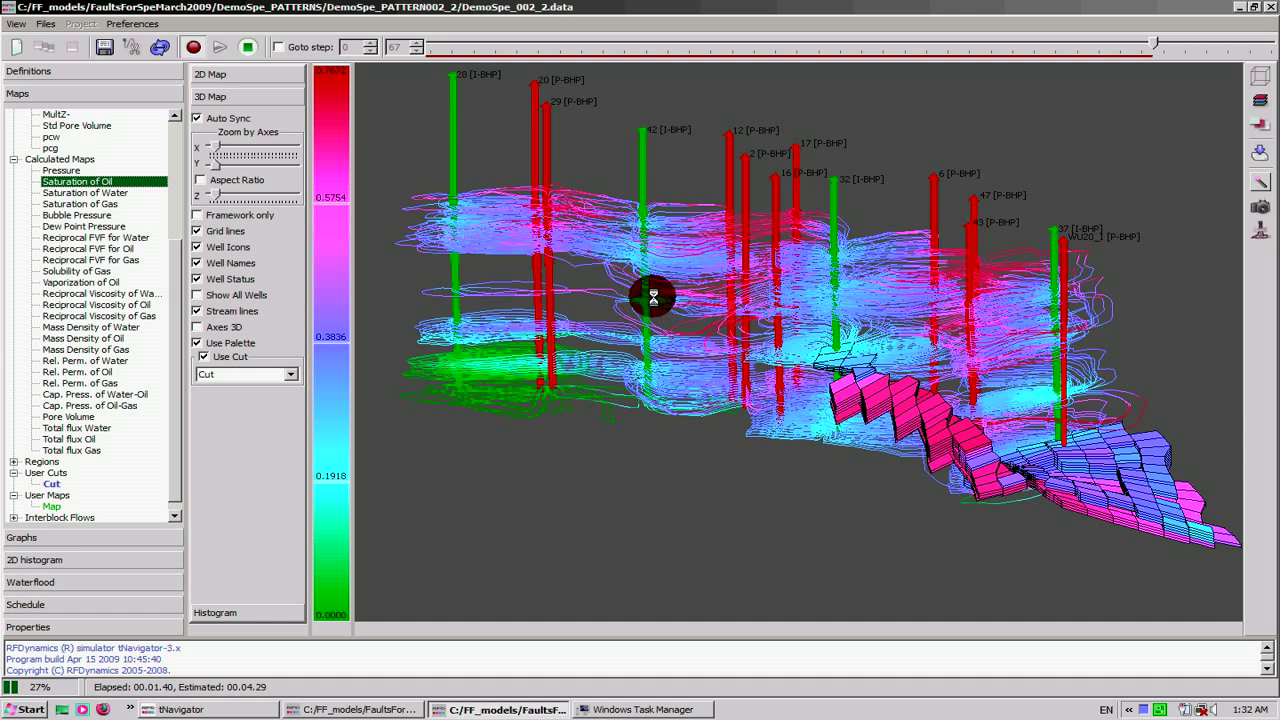
pyautogui.click(85, 192)
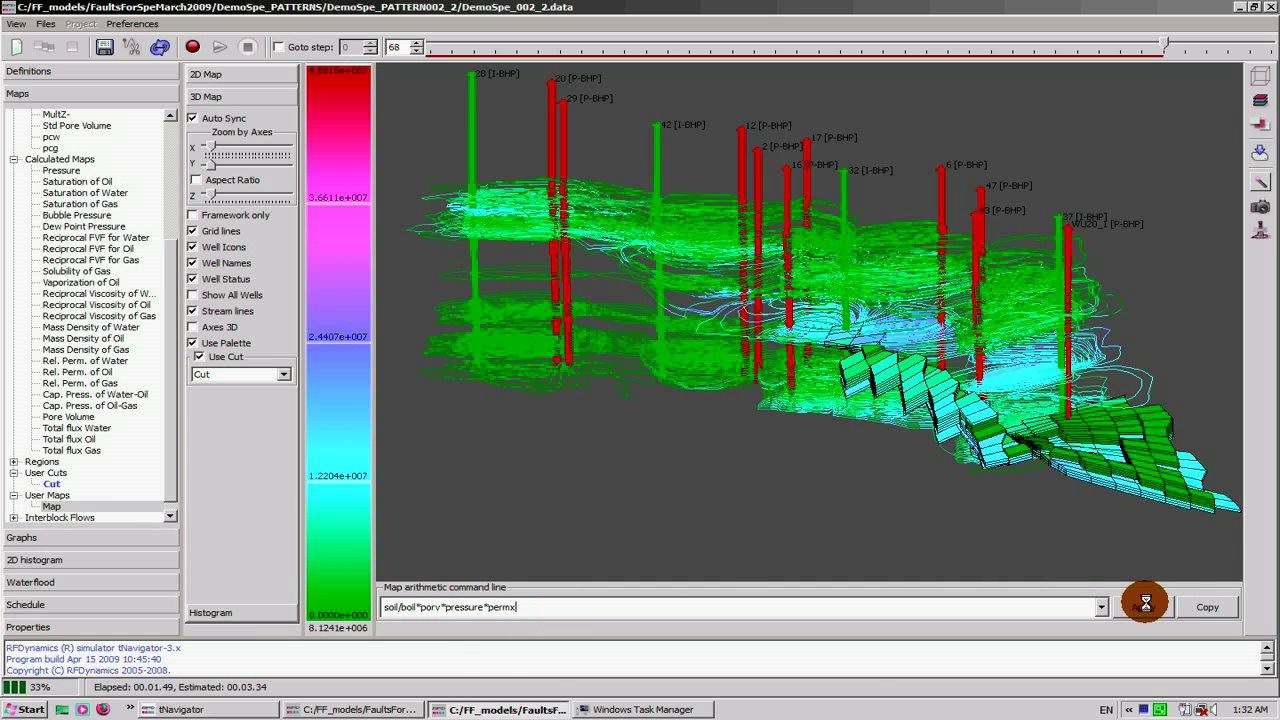
# Apply the reserves expression porv*(soil/boil + sgas/bgas*rv) to the user map
pyautogui.click(1100, 606)
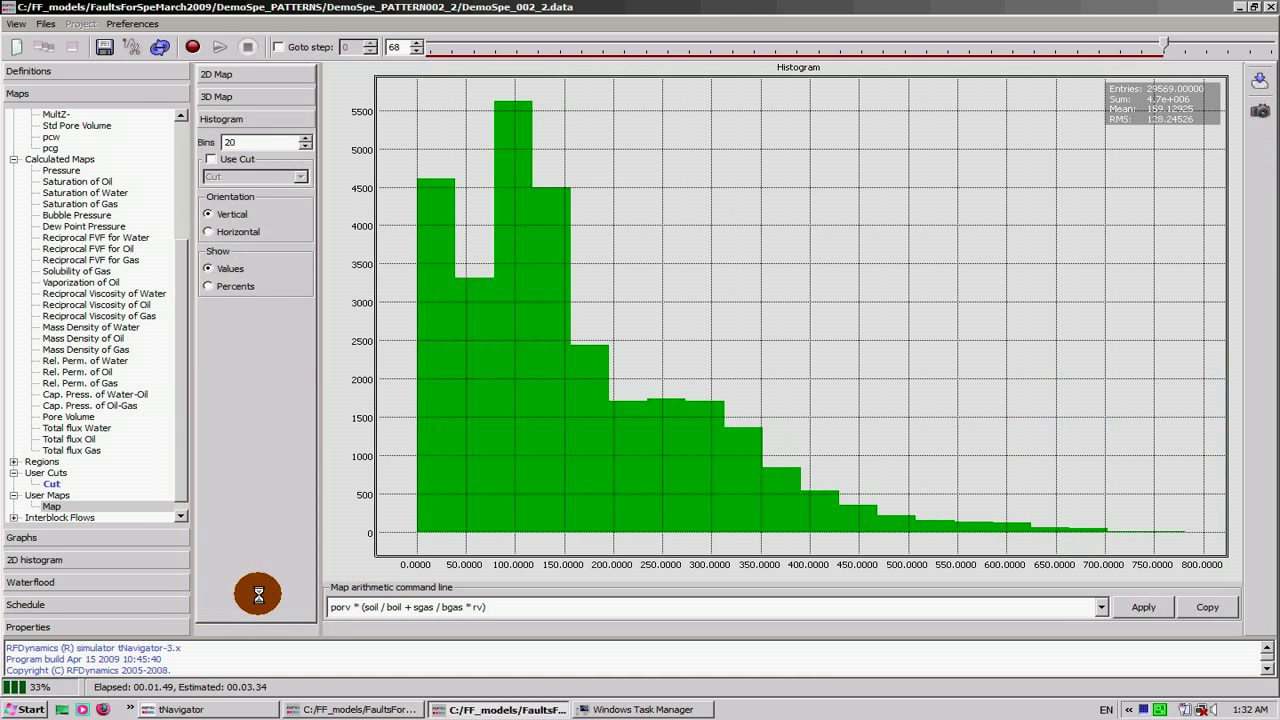
pyautogui.moveTo(455, 350)
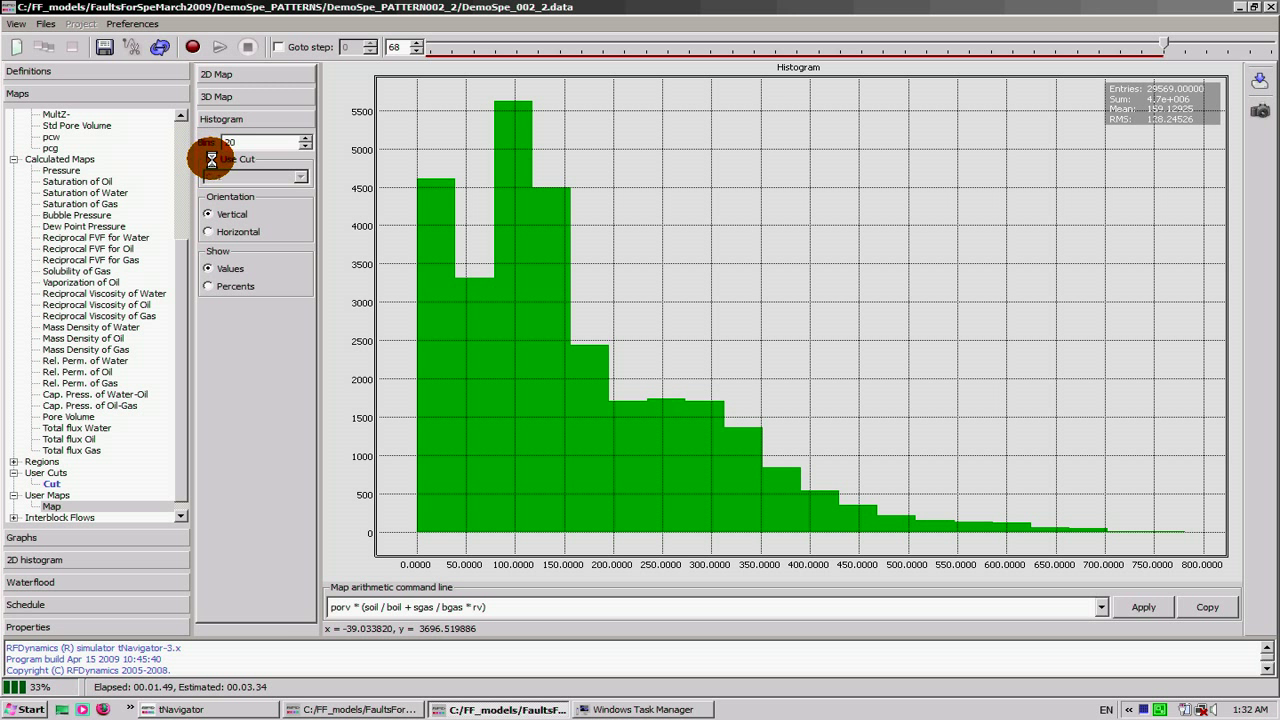
# Restrict the reserves histogram to the Cut area, then return to the 3D map view
pyautogui.click(210, 159)
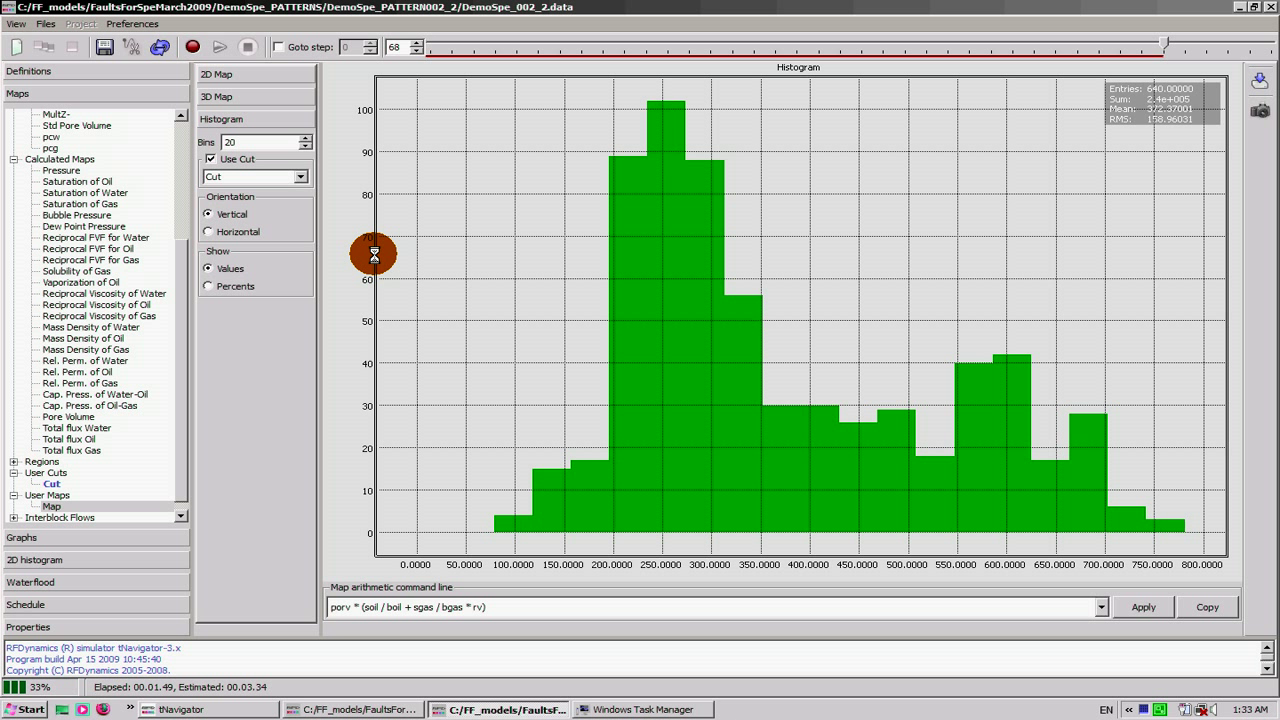
pyautogui.moveTo(1175, 105)
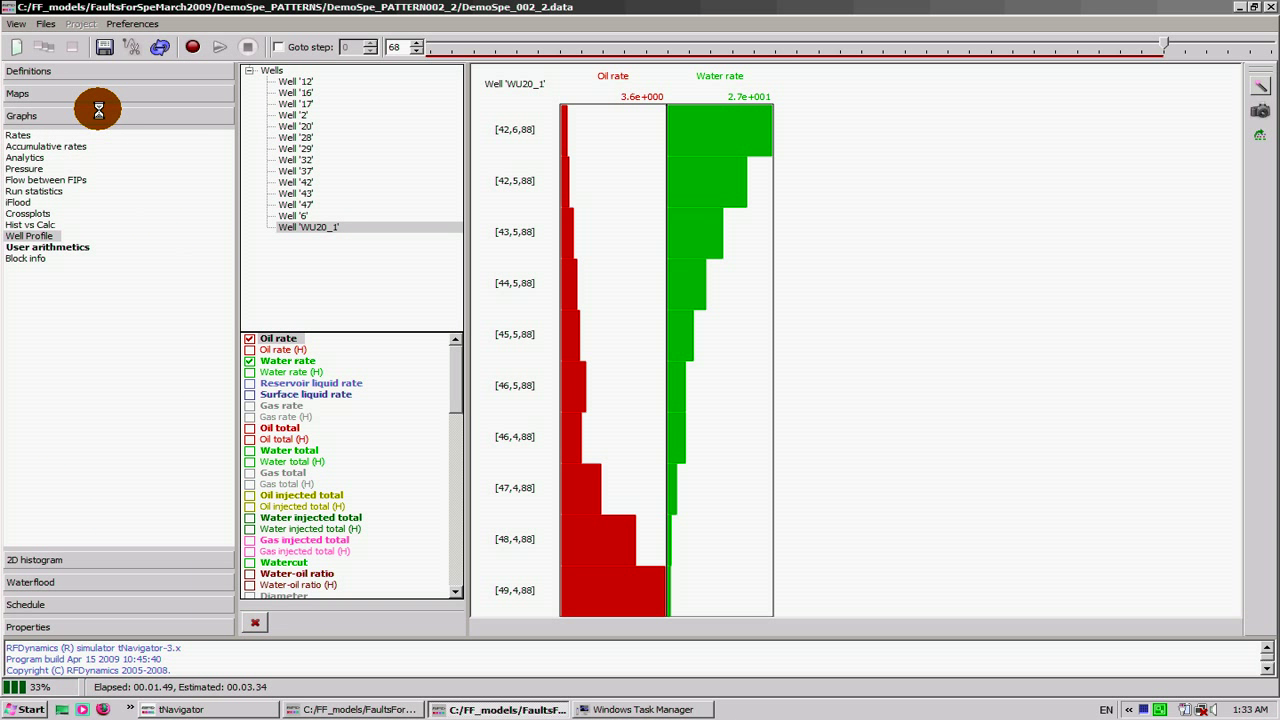
pyautogui.click(17, 93)
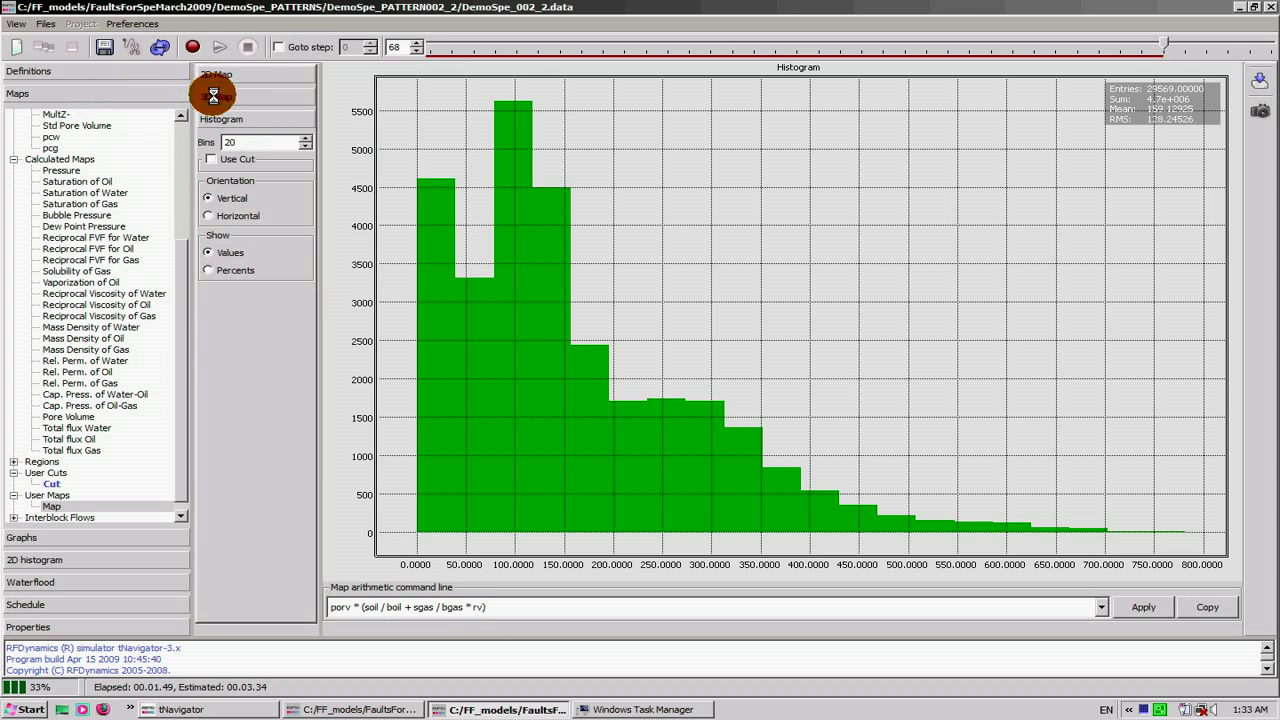
pyautogui.click(208, 96)
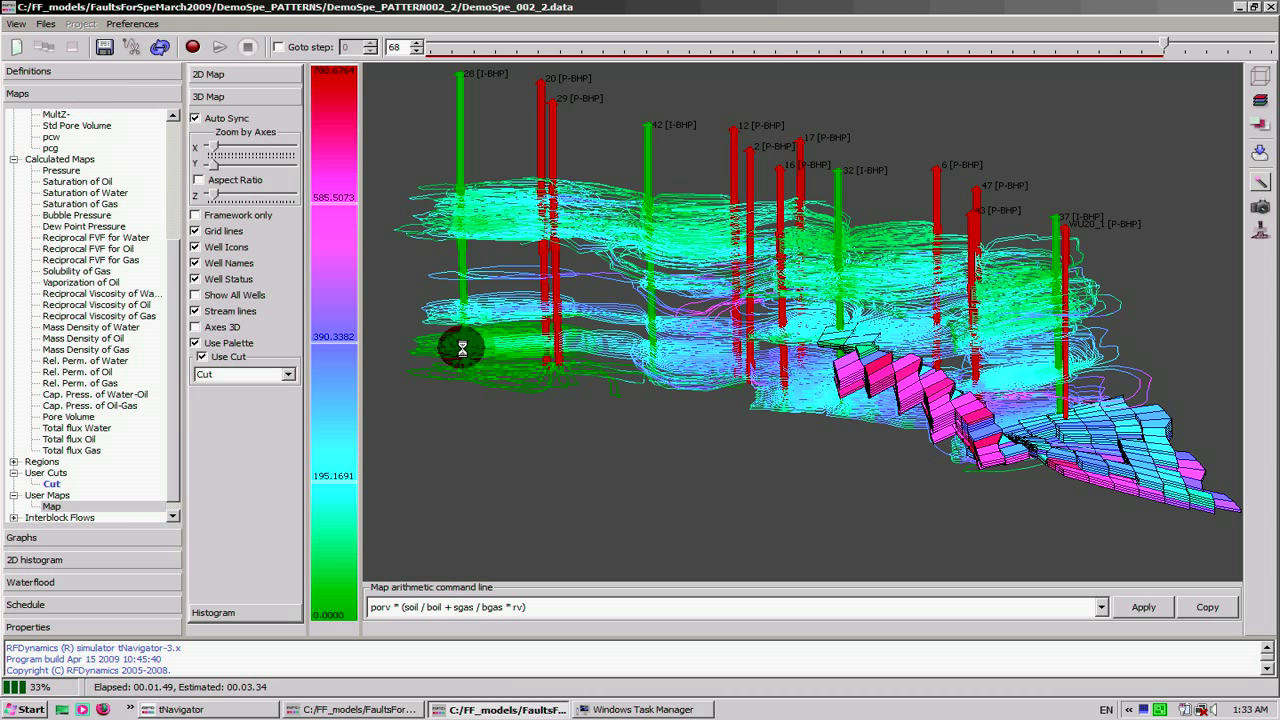